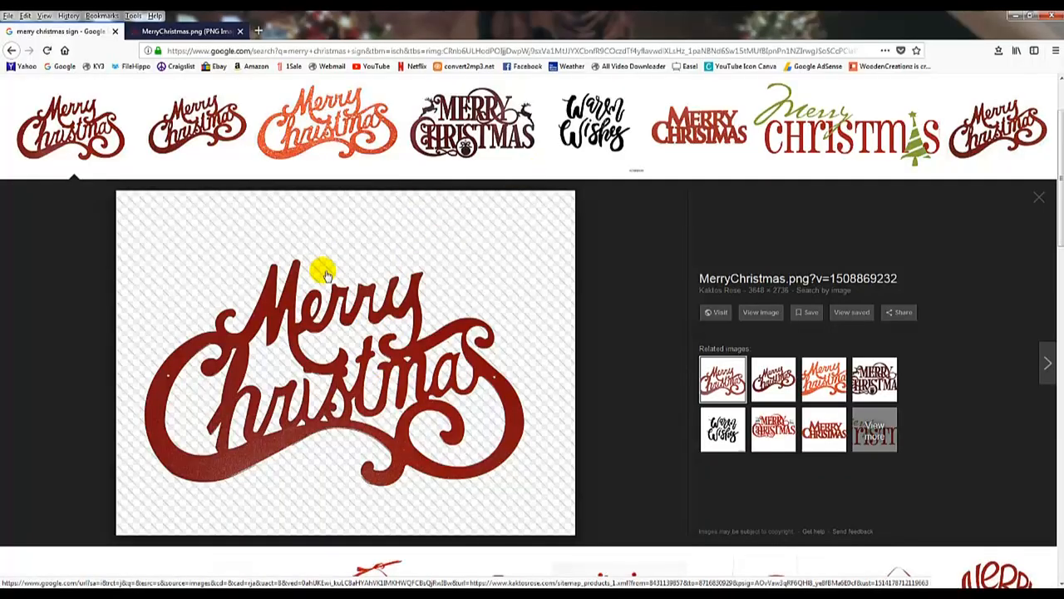
# - Copy the red Merry Christmas sign image from the Google Images results
pyautogui.rightClick(320, 275)
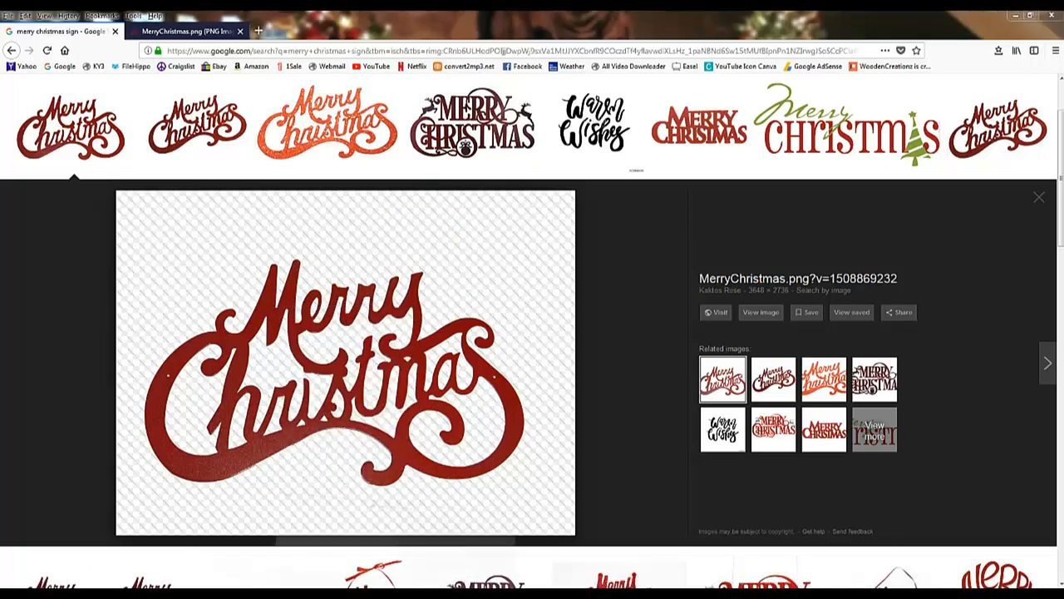
pyautogui.rightClick(256, 304)
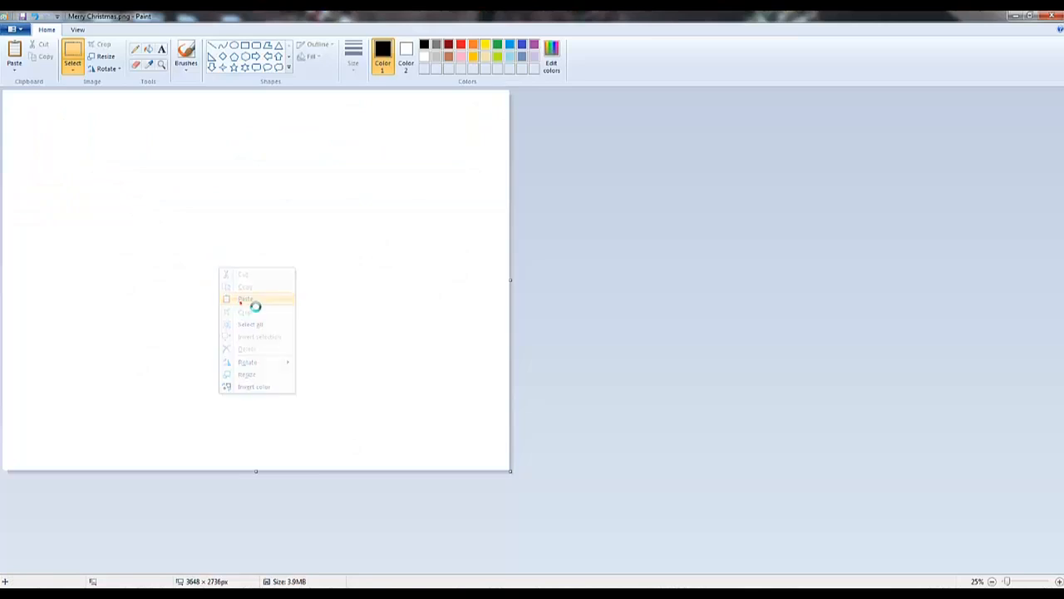
# - Paste the sign into Paint and trim the canvas to 3112×1976 px around it
pyautogui.click(246, 298)
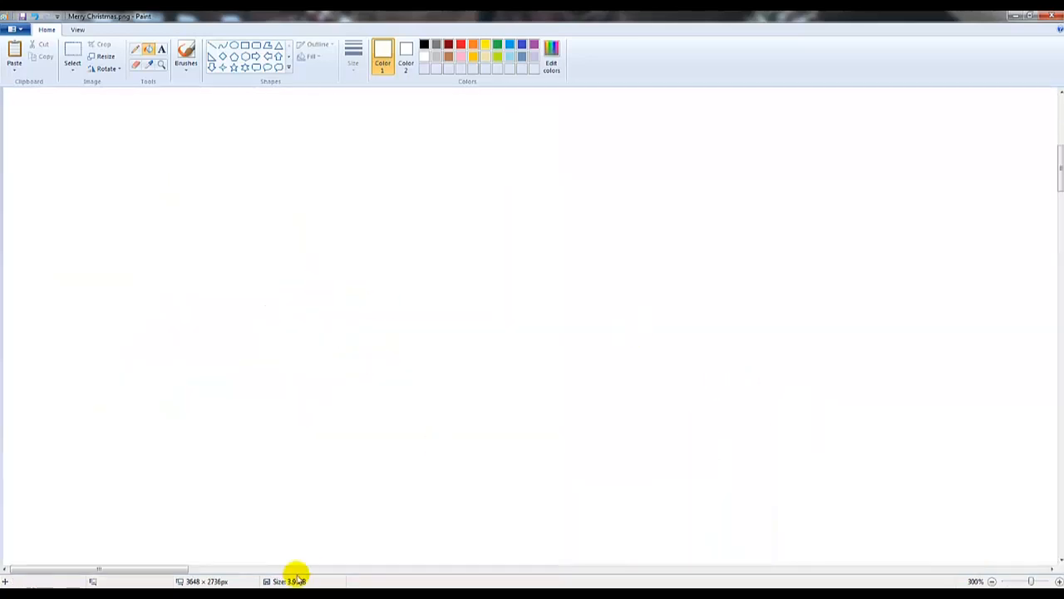
pyautogui.click(978, 580)
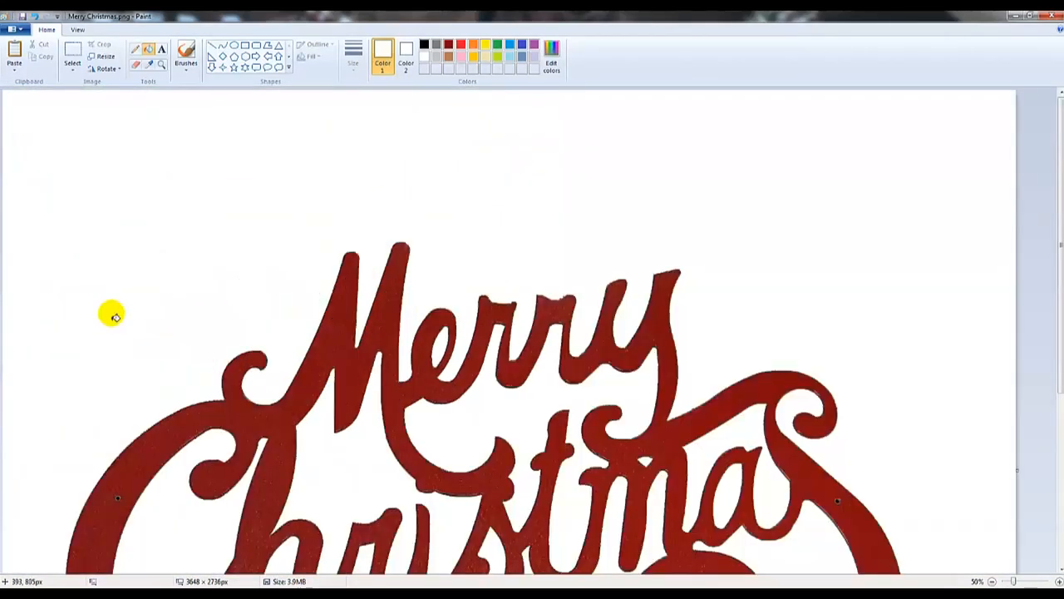
pyautogui.scroll(-3)
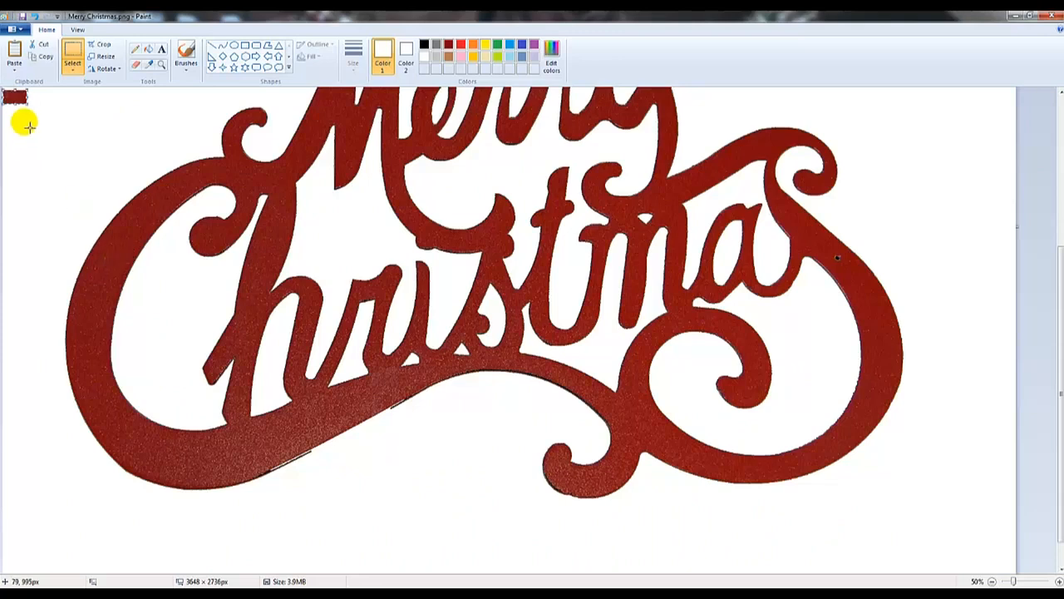
pyautogui.moveTo(840, 278)
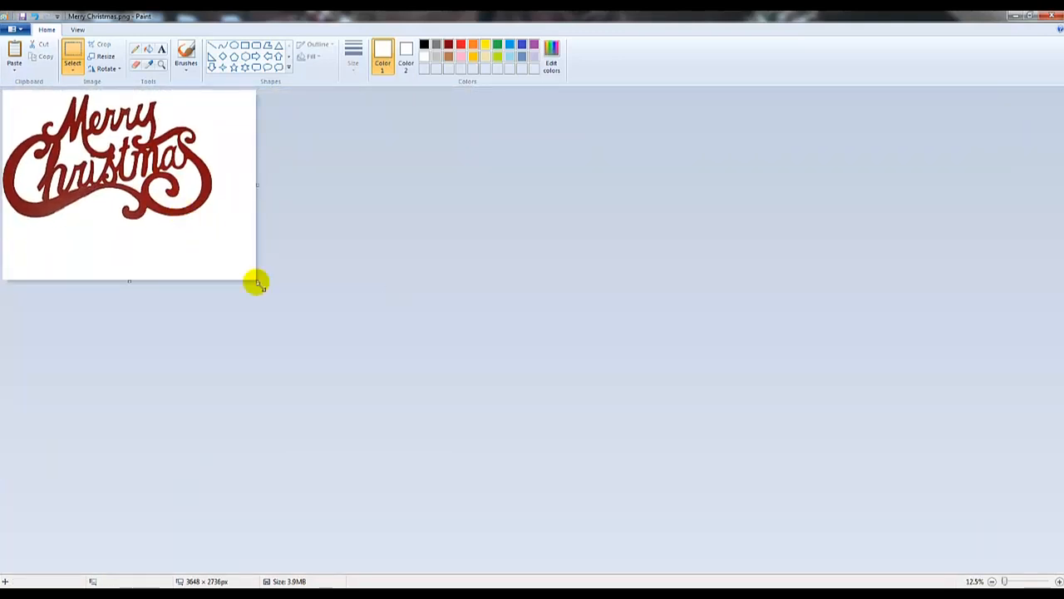
pyautogui.click(14, 16)
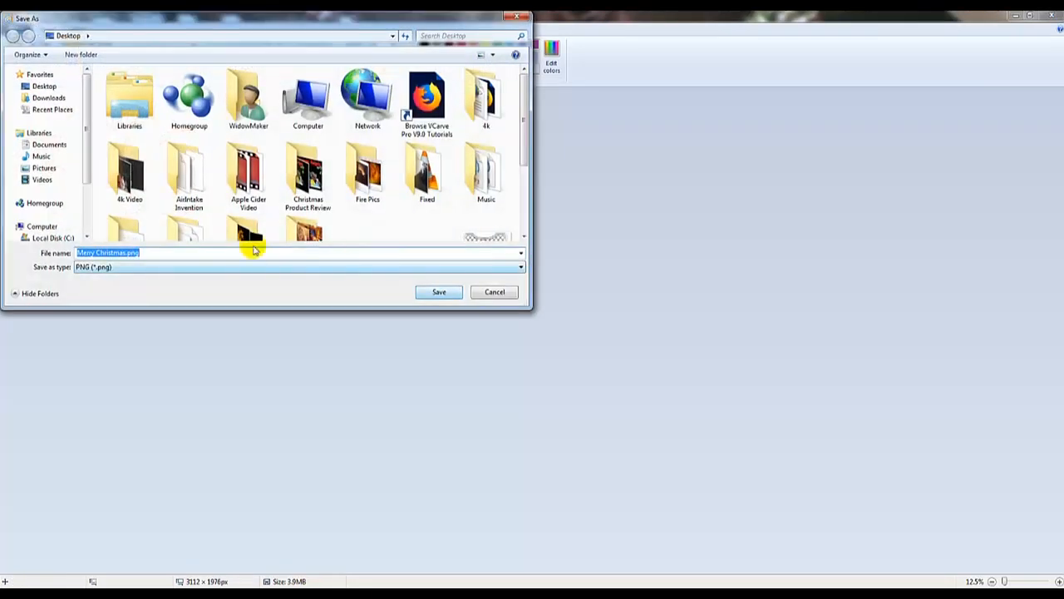
pyautogui.moveTo(435, 279)
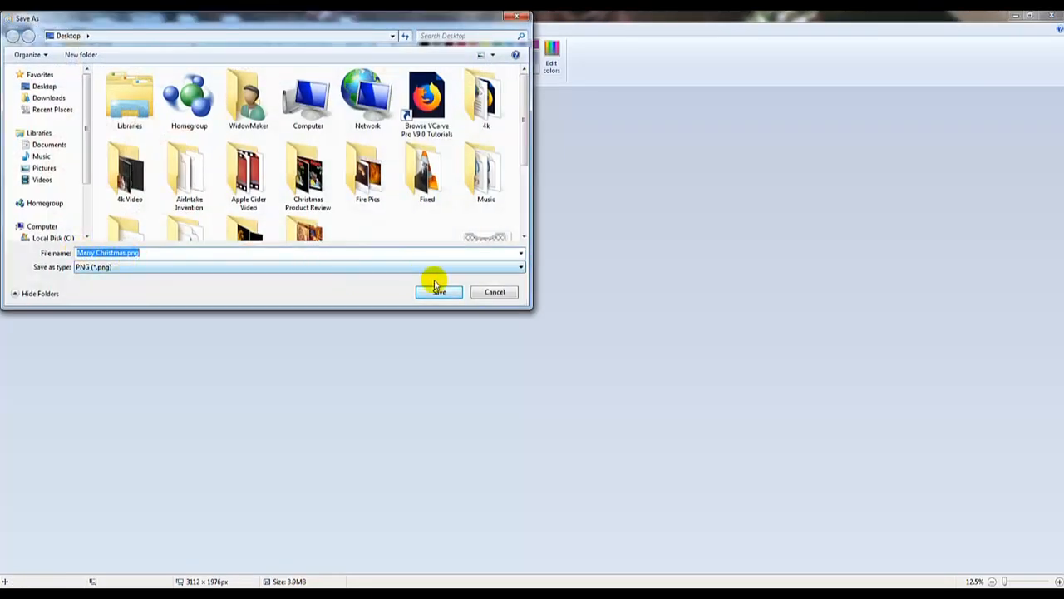
# - Save as Merry Christmas.png on the Desktop
pyautogui.click(439, 292)
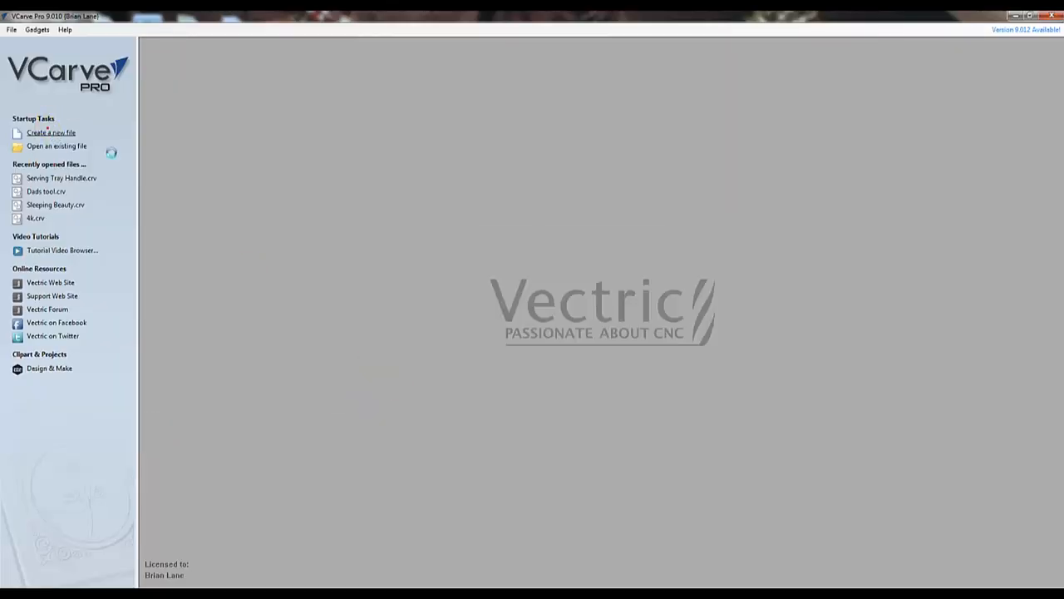
# - Create a single-sided 10.5 × 10.5 inch job with 0.2 inch material thickness
pyautogui.click(51, 132)
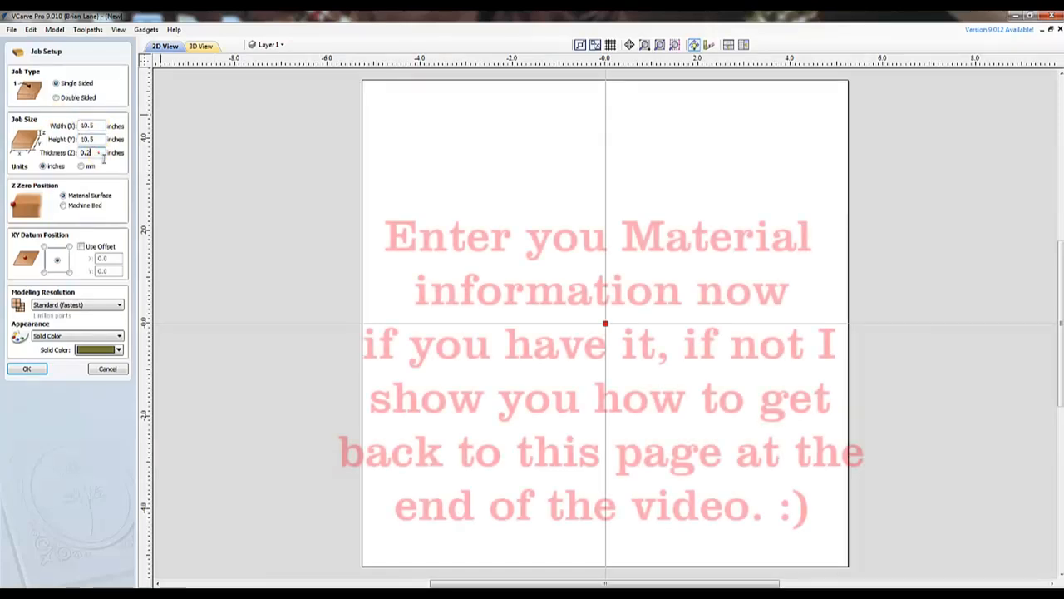
pyautogui.tripleClick(87, 152)
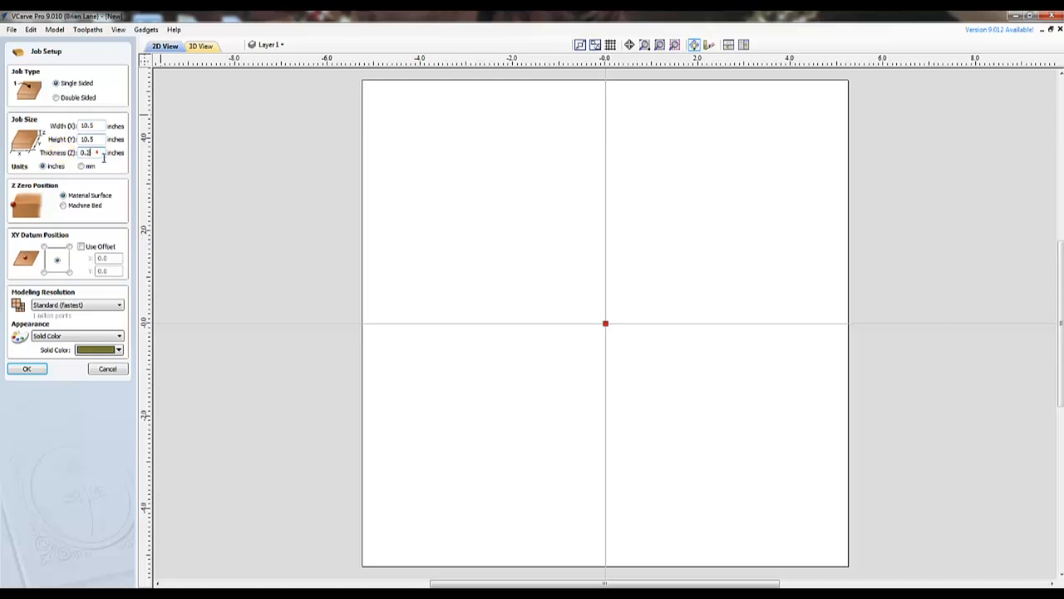
pyautogui.tripleClick(85, 153)
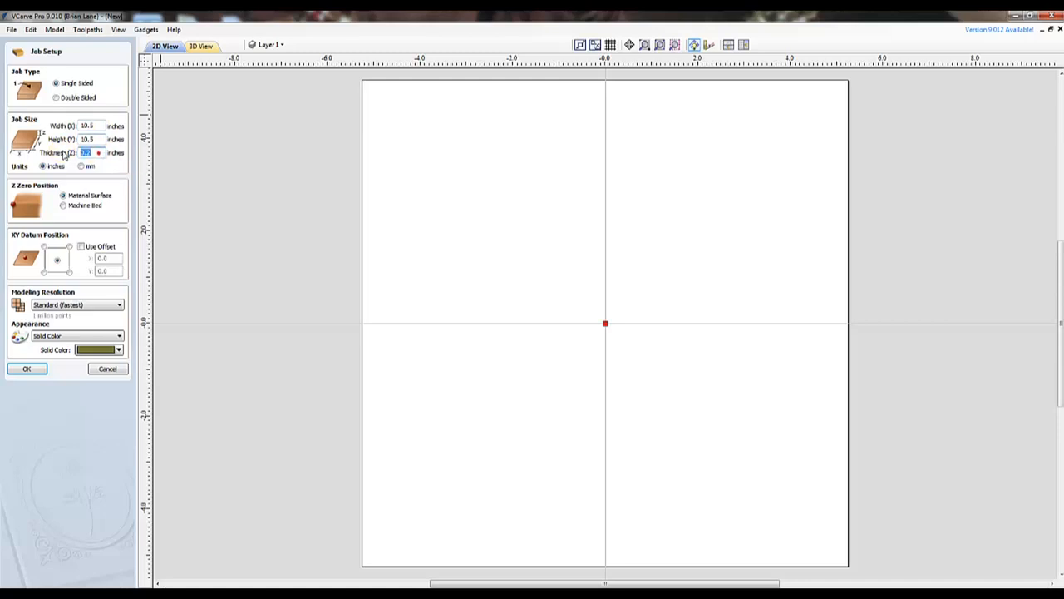
pyautogui.click(57, 259)
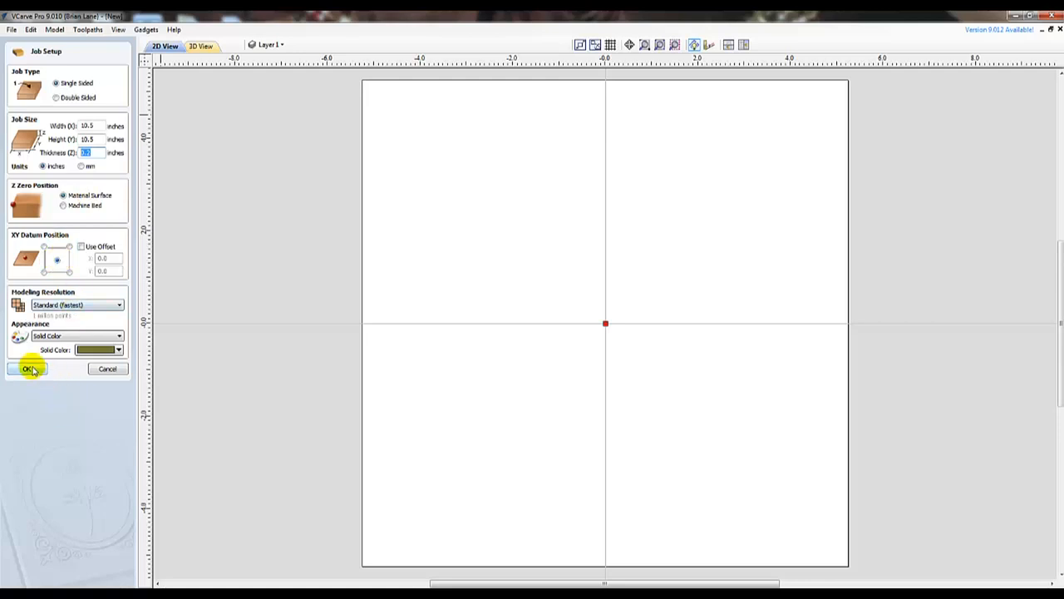
pyautogui.click(28, 368)
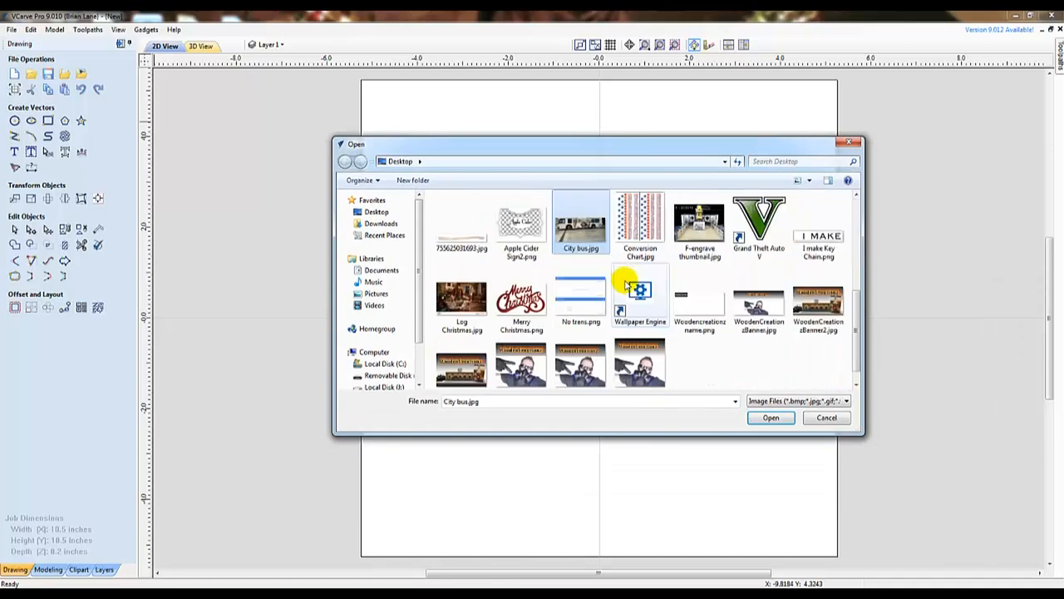
# - Import Merry Christmas.png from the Desktop into the job
pyautogui.click(522, 297)
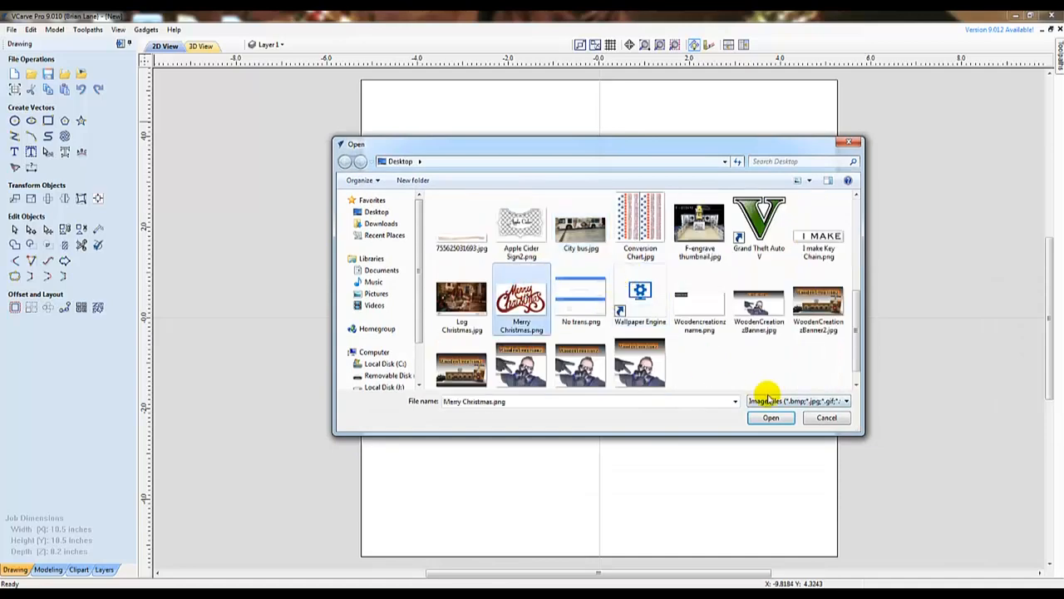
pyautogui.click(770, 417)
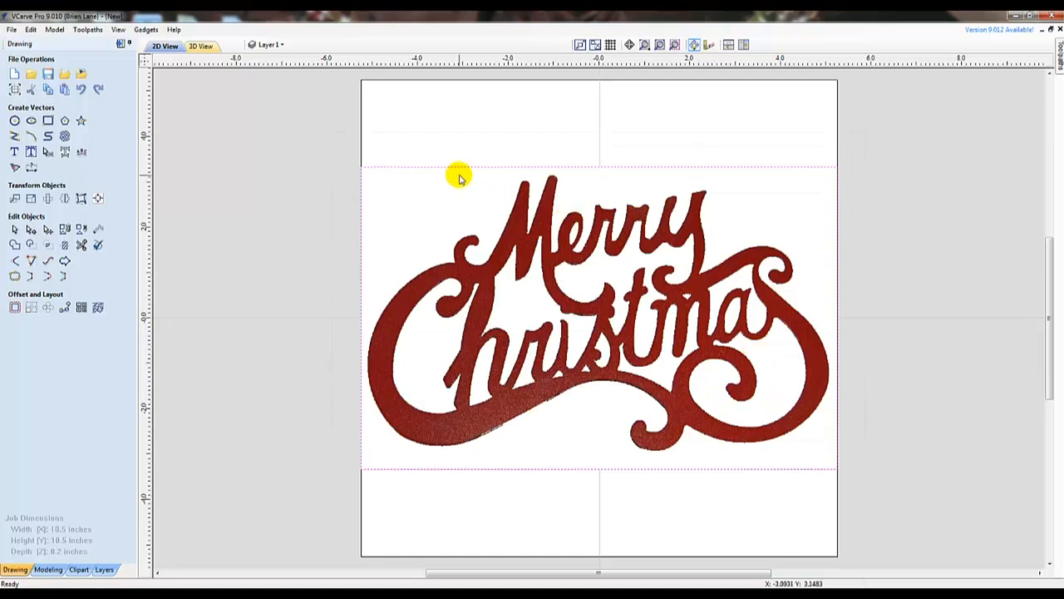
pyautogui.moveTo(411, 471)
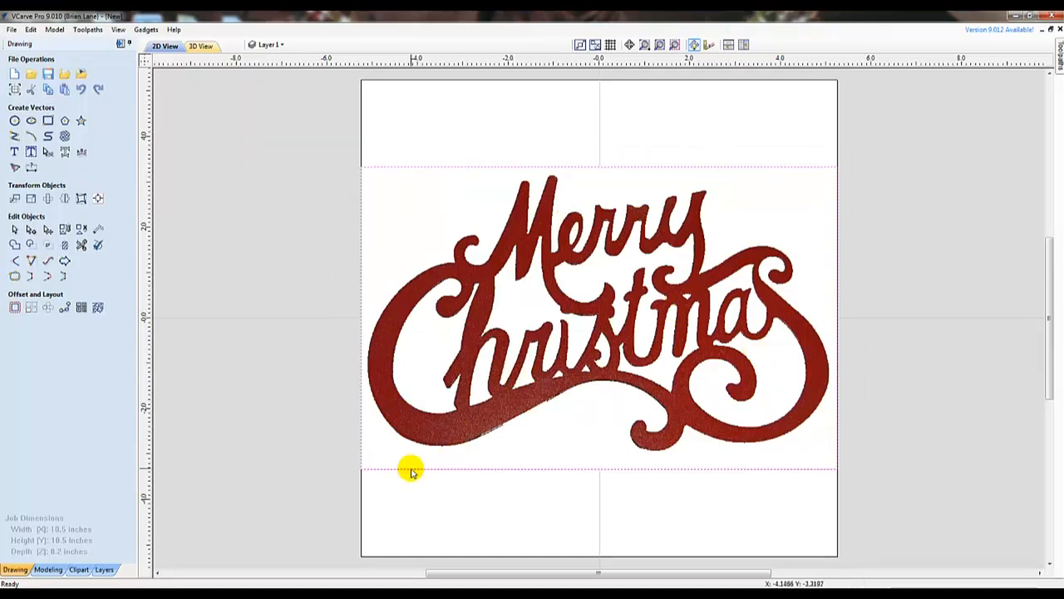
pyautogui.moveTo(13, 192)
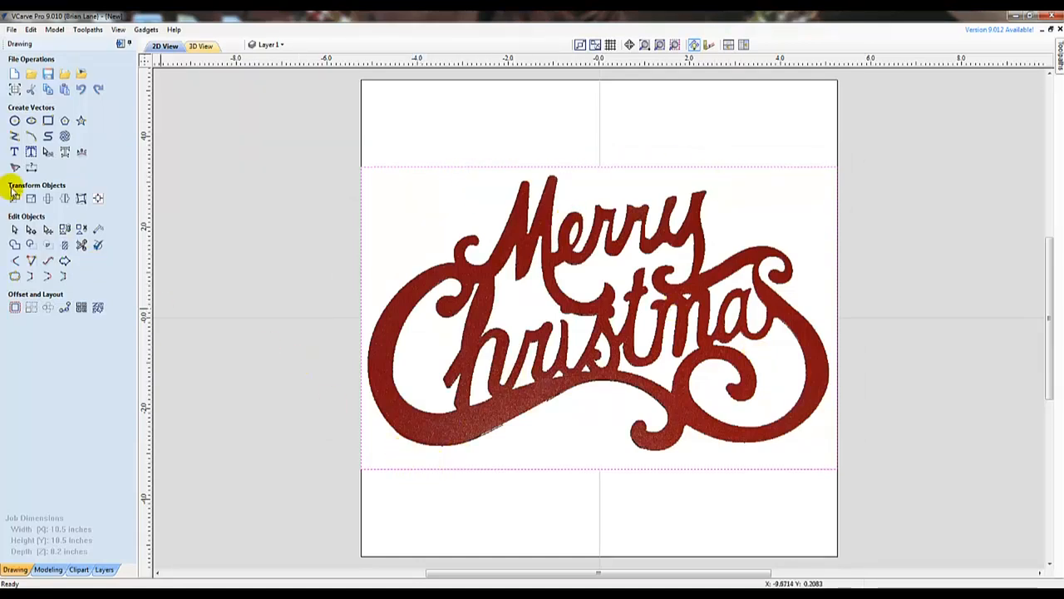
pyautogui.moveTo(15, 166)
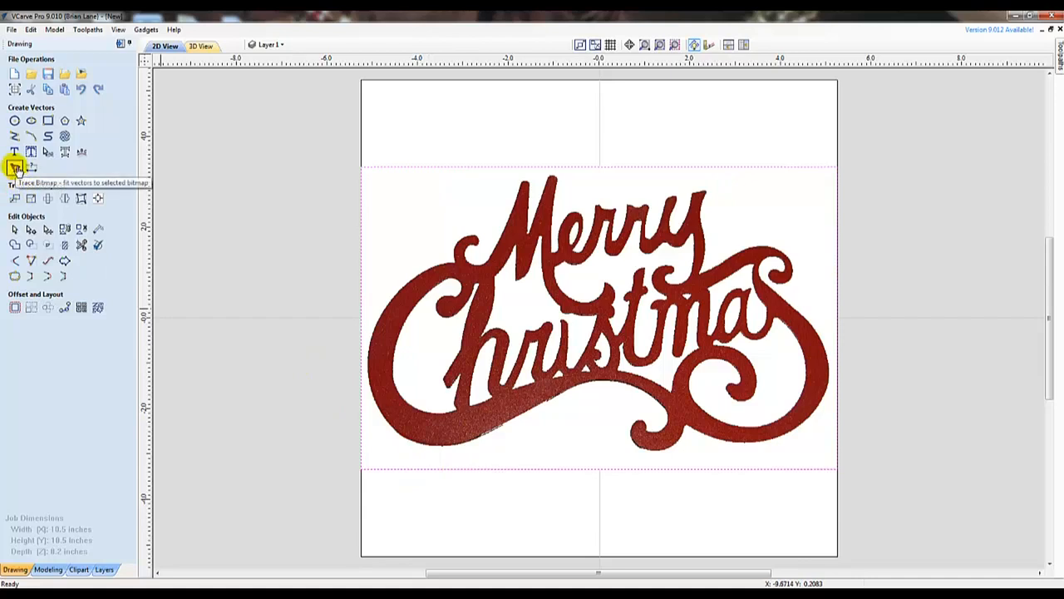
# - Trace the sign with a 0.60 black/white threshold and default noise filter
pyautogui.click(15, 165)
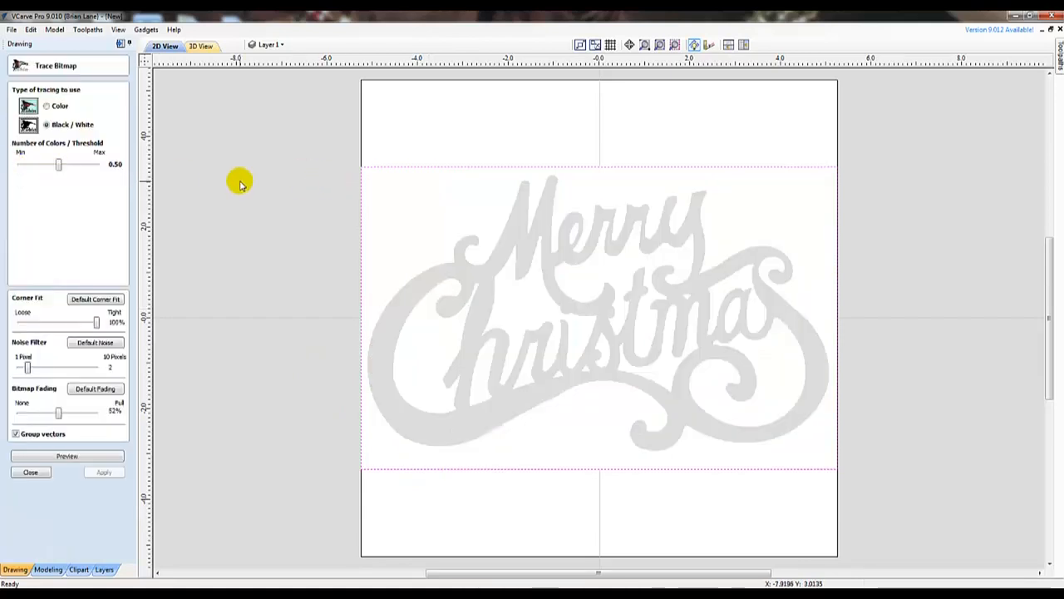
pyautogui.moveTo(58, 164); pyautogui.dragTo(73, 164)
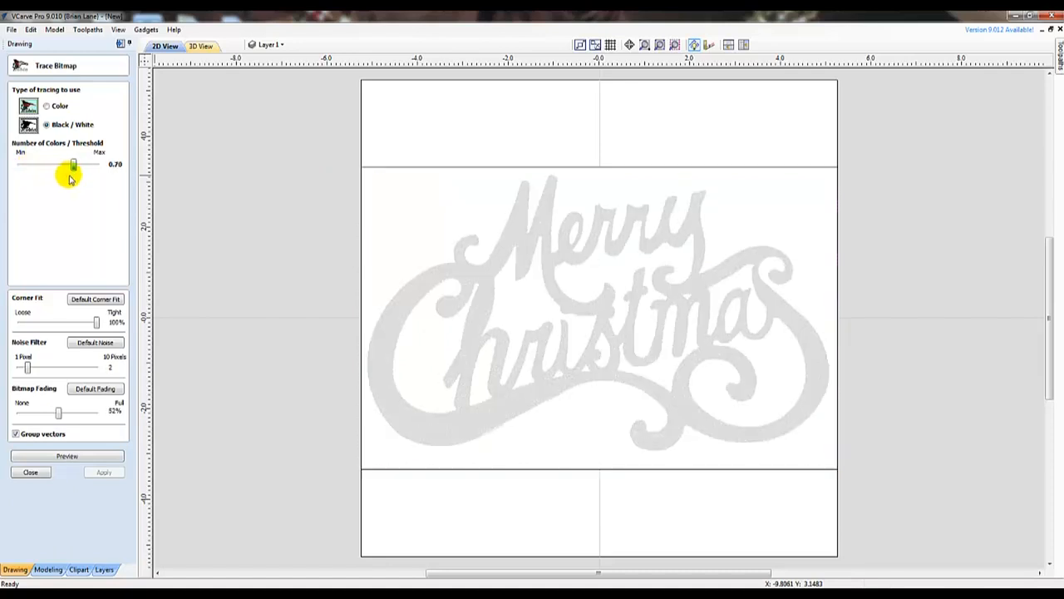
pyautogui.moveTo(72, 164); pyautogui.dragTo(79, 164)
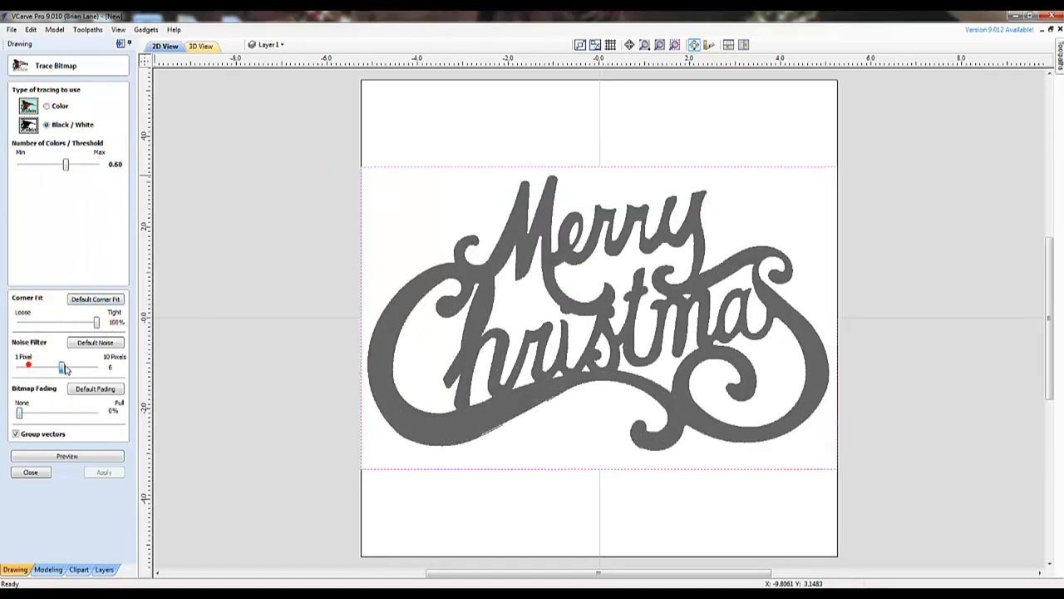
pyautogui.click(67, 455)
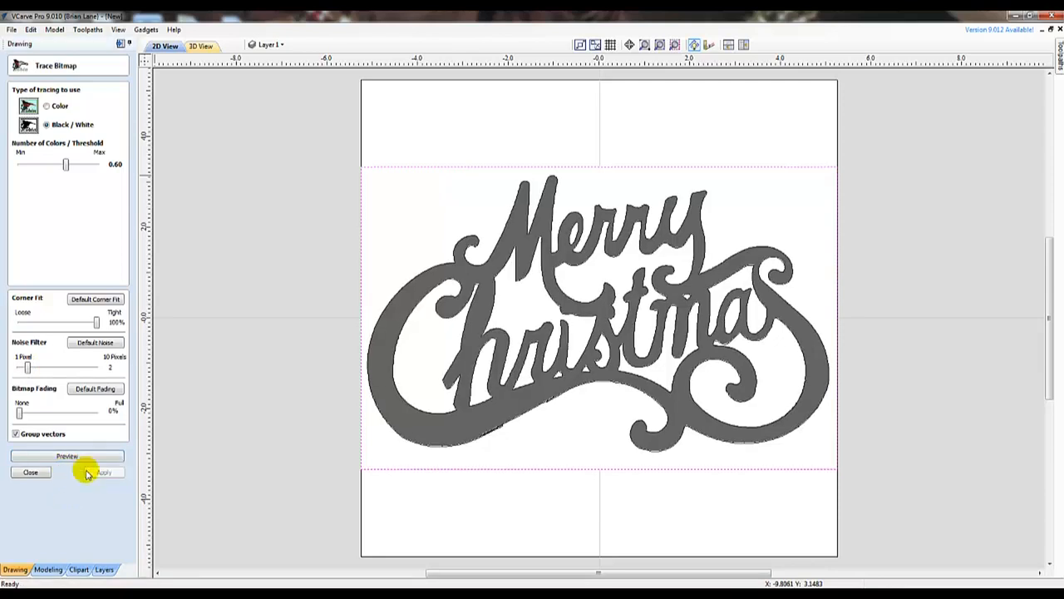
pyautogui.click(103, 473)
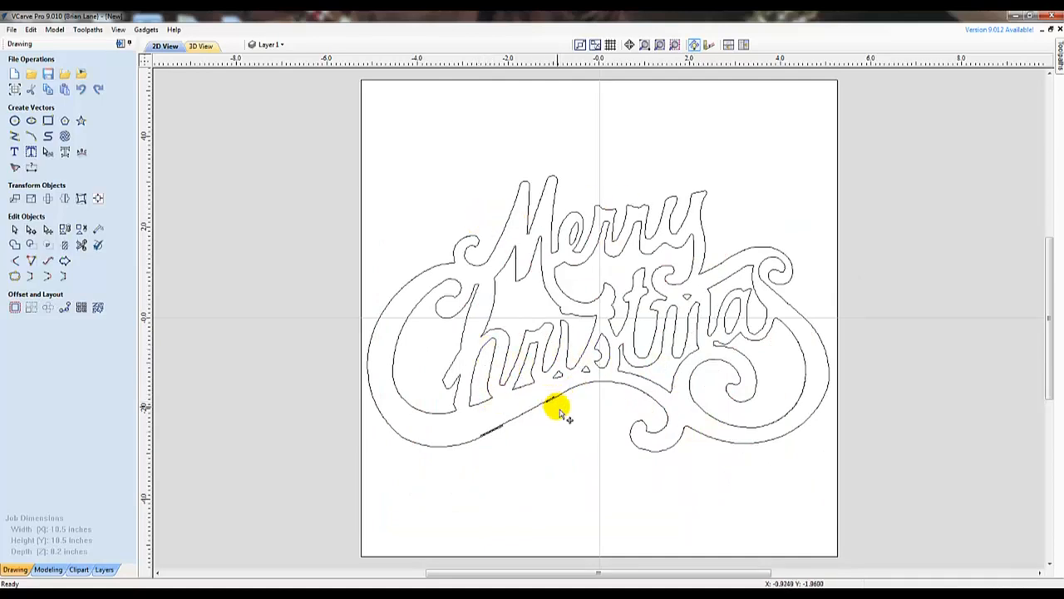
# - Zoom in on the stray sliver along the lower swoosh
pyautogui.scroll(3)
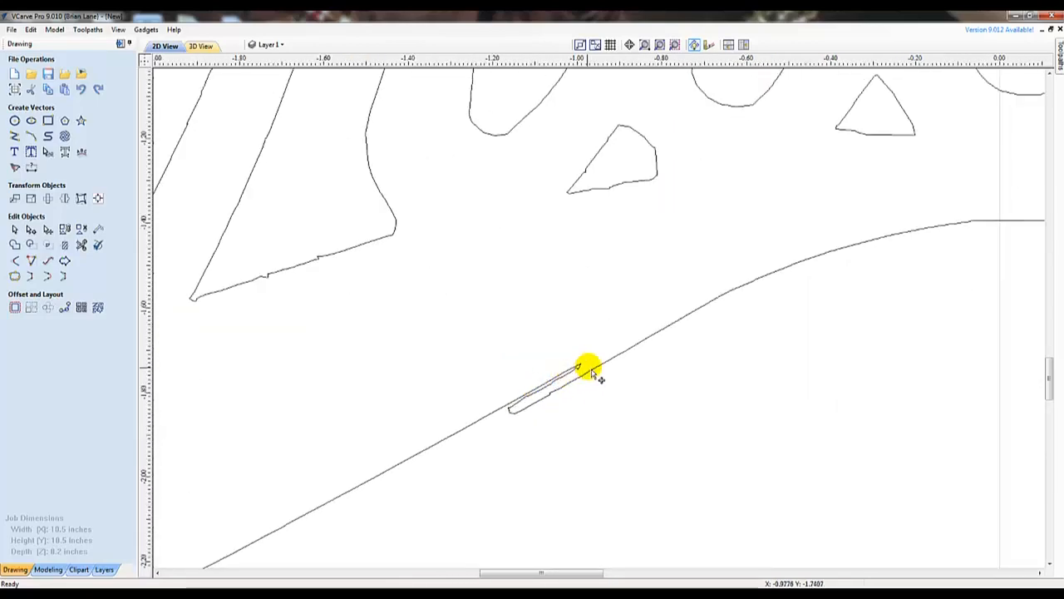
pyautogui.moveTo(129, 166)
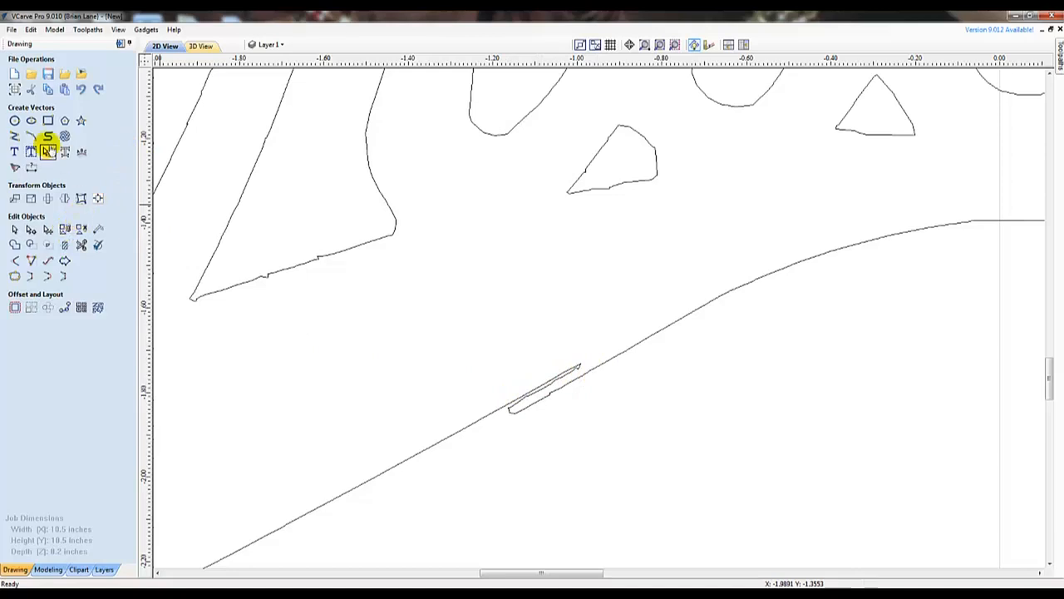
pyautogui.moveTo(15, 135)
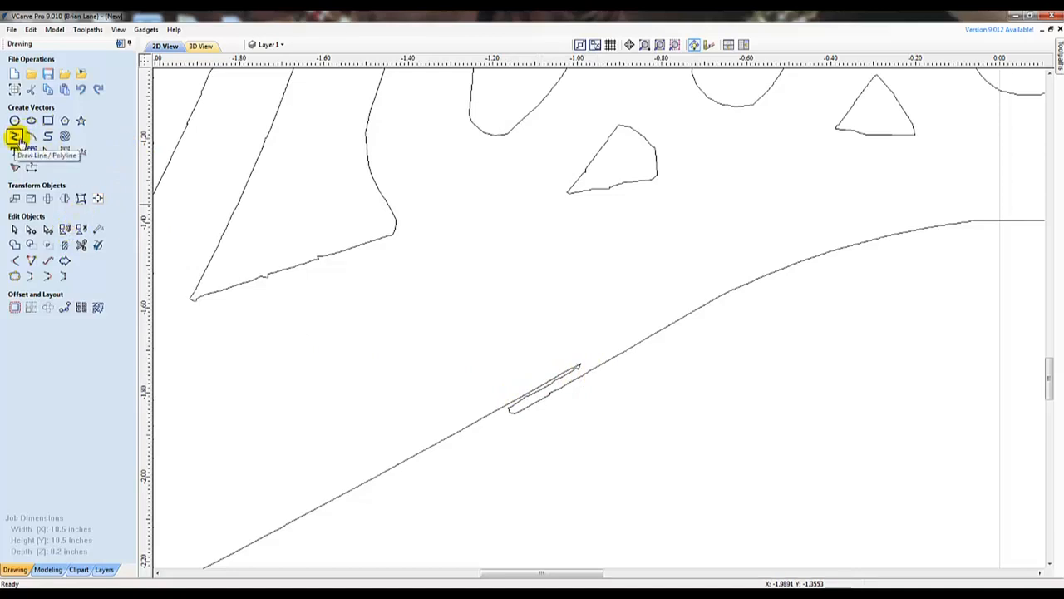
# - Draw a line from the sliver tip to the lower swoosh curve
pyautogui.click(14, 137)
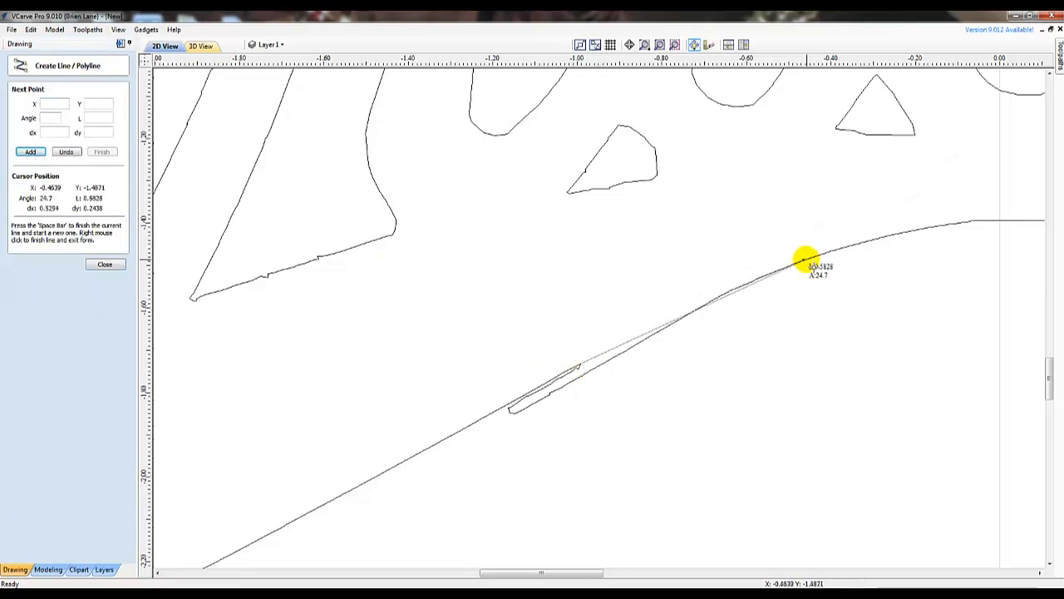
pyautogui.moveTo(807, 265)
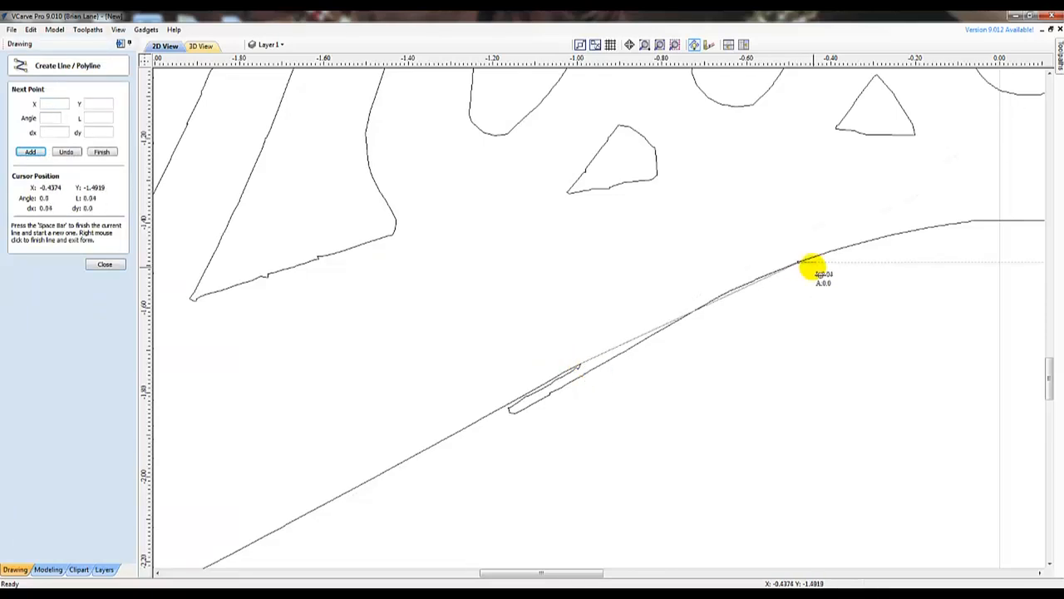
pyautogui.click(105, 264)
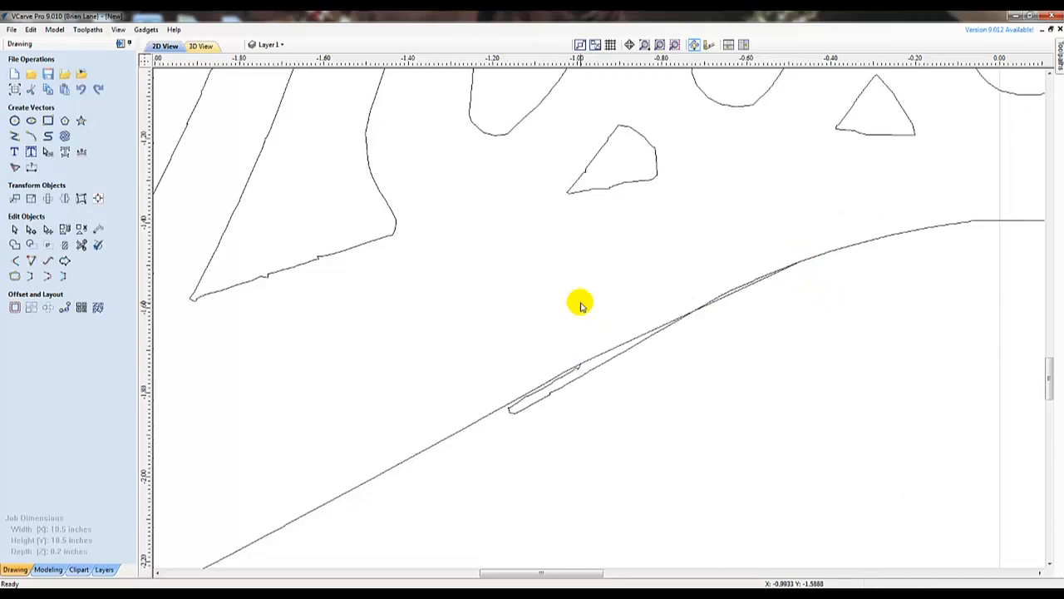
pyautogui.moveTo(81, 245)
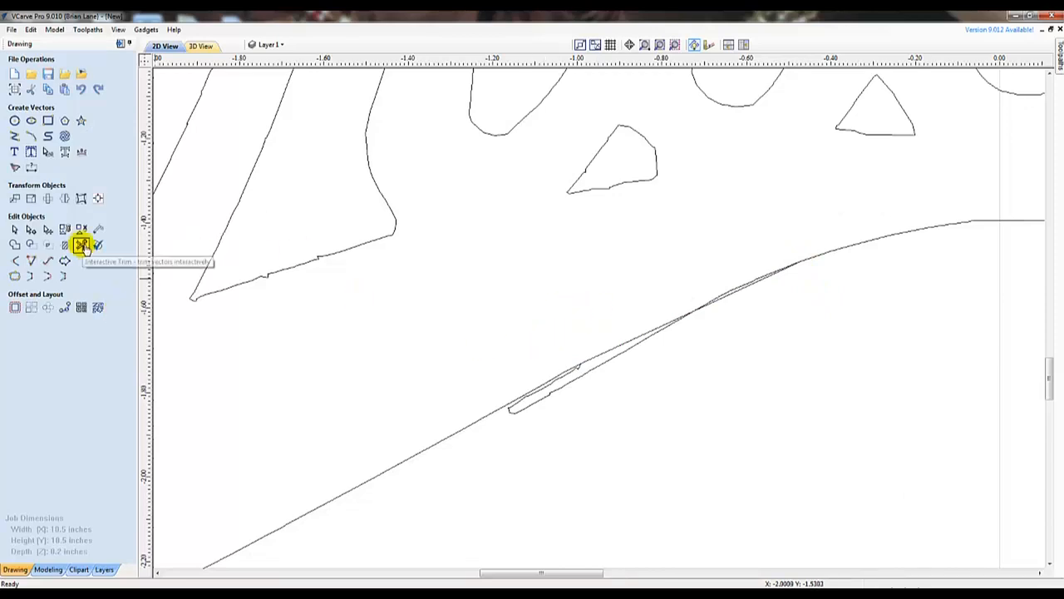
# - Ungroup the traced vectors and trim overlapping sections around the sliver
pyautogui.click(81, 244)
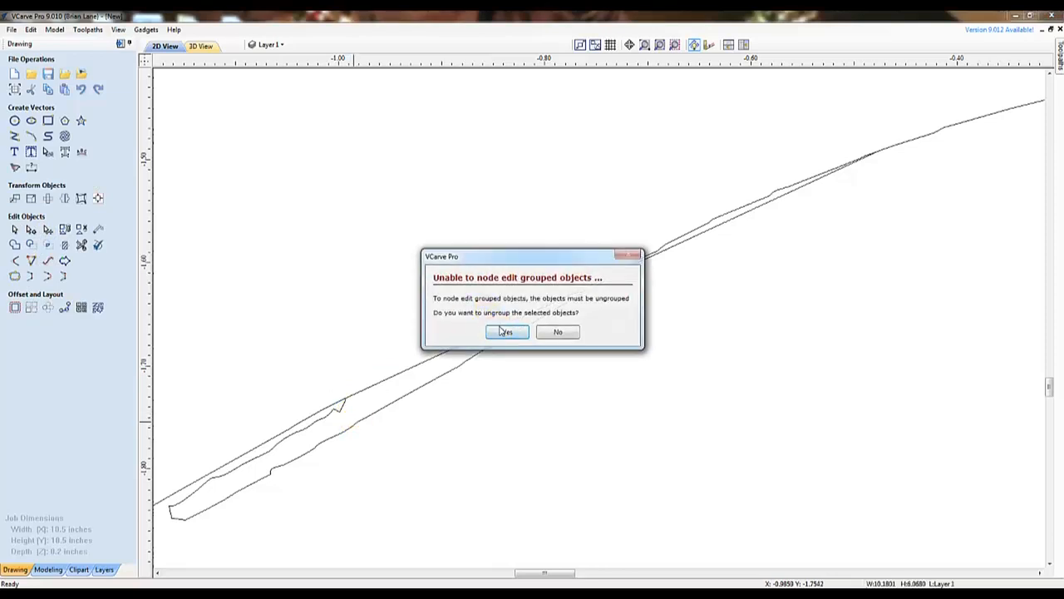
pyautogui.click(507, 331)
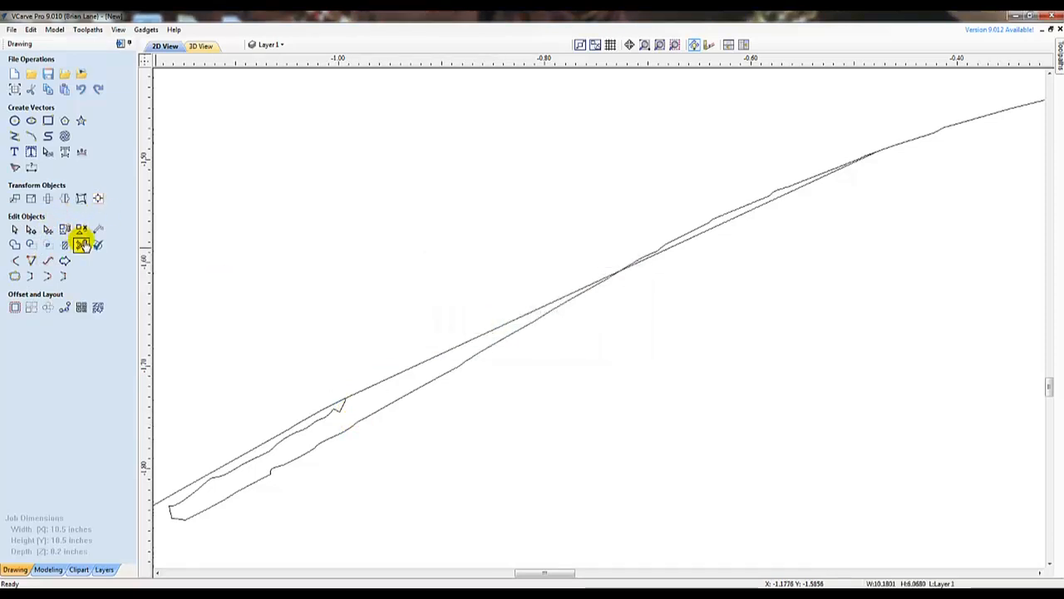
pyautogui.click(82, 243)
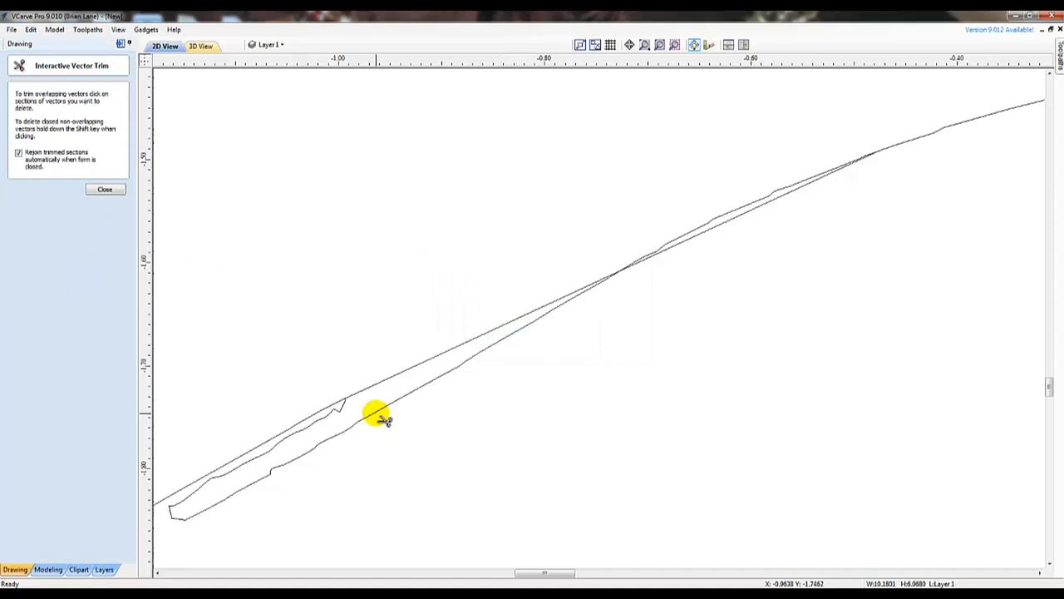
pyautogui.click(378, 416)
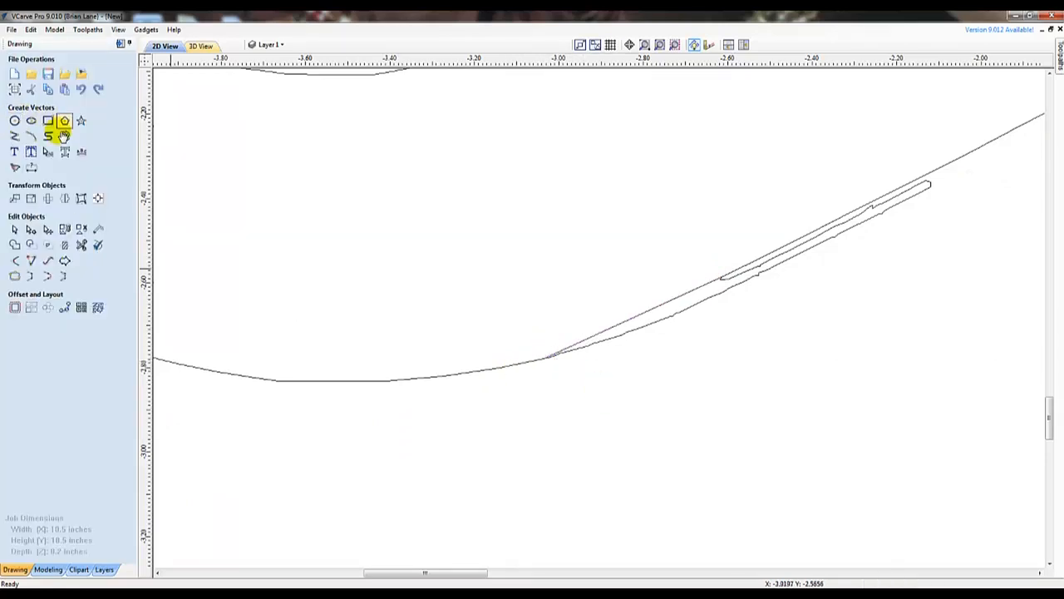
pyautogui.click(48, 244)
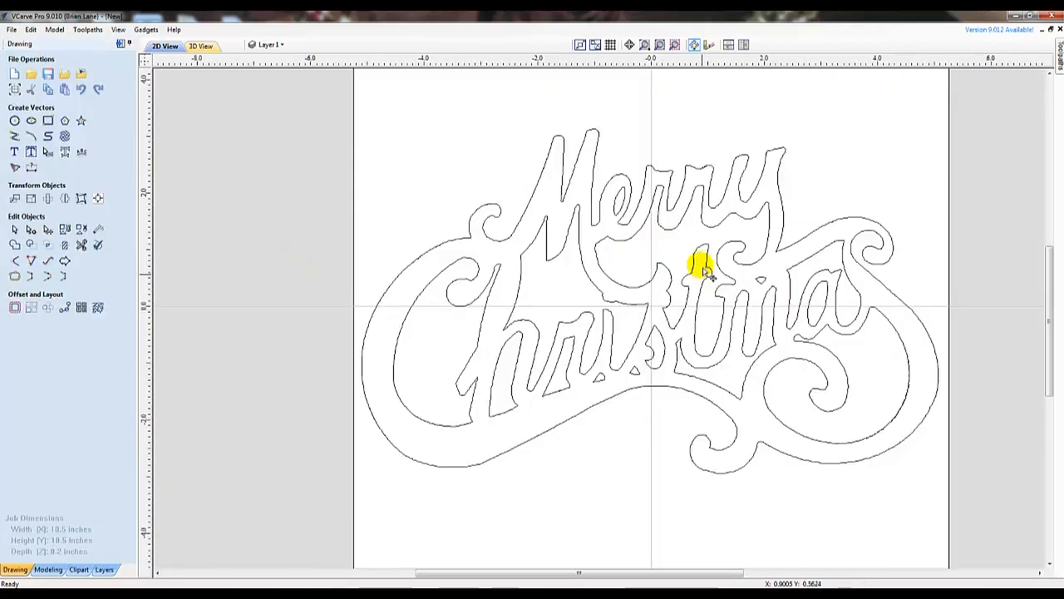
pyautogui.rightClick(702, 266)
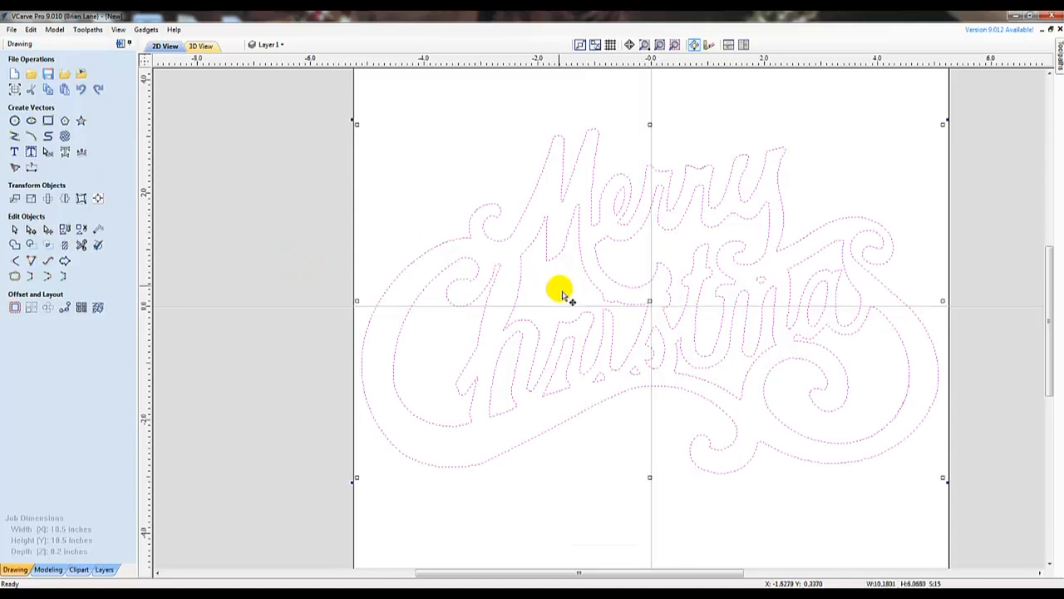
pyautogui.rightClick(560, 289)
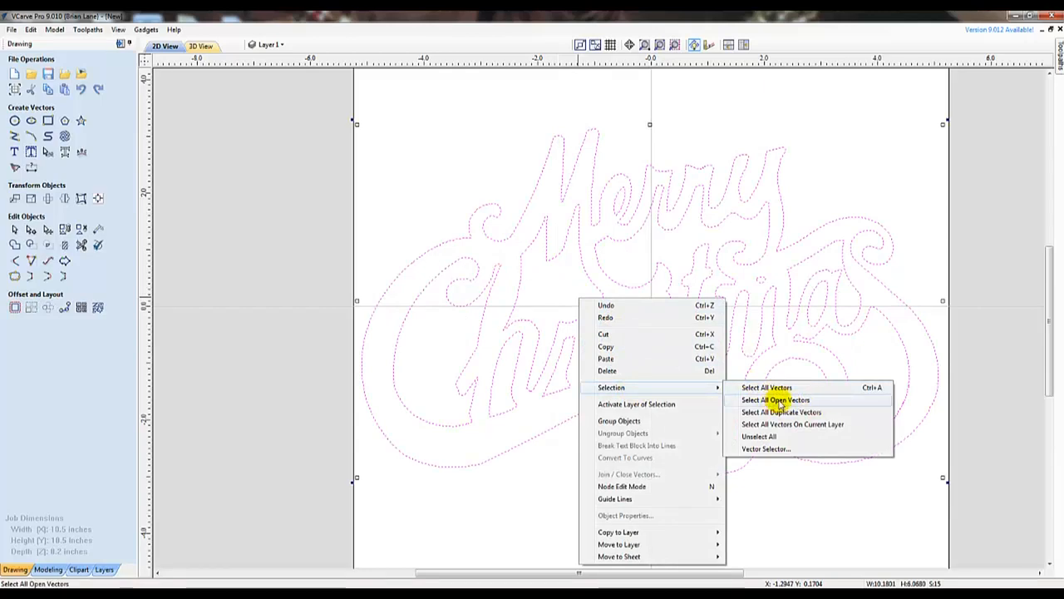
pyautogui.click(775, 400)
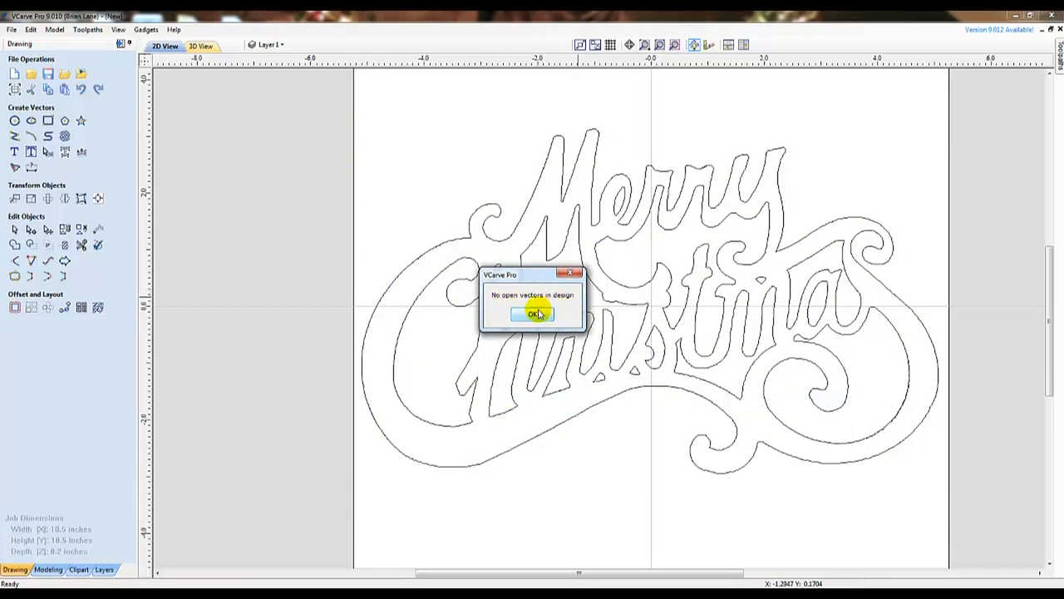
pyautogui.click(534, 314)
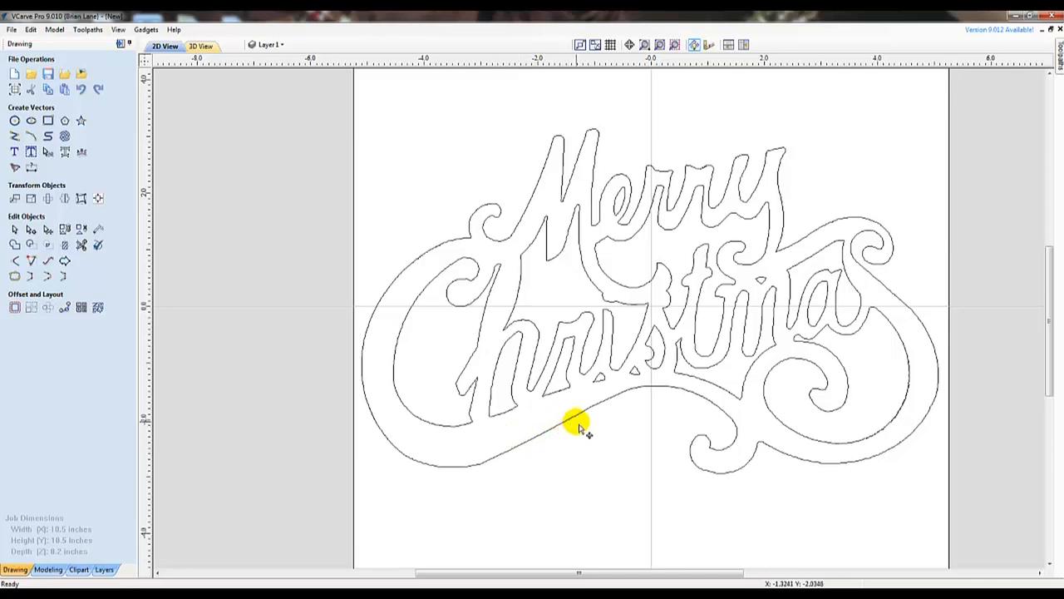
# - Zoom out and start a 2D Profile toolpath from the Toolpaths panel
pyautogui.scroll(-3)
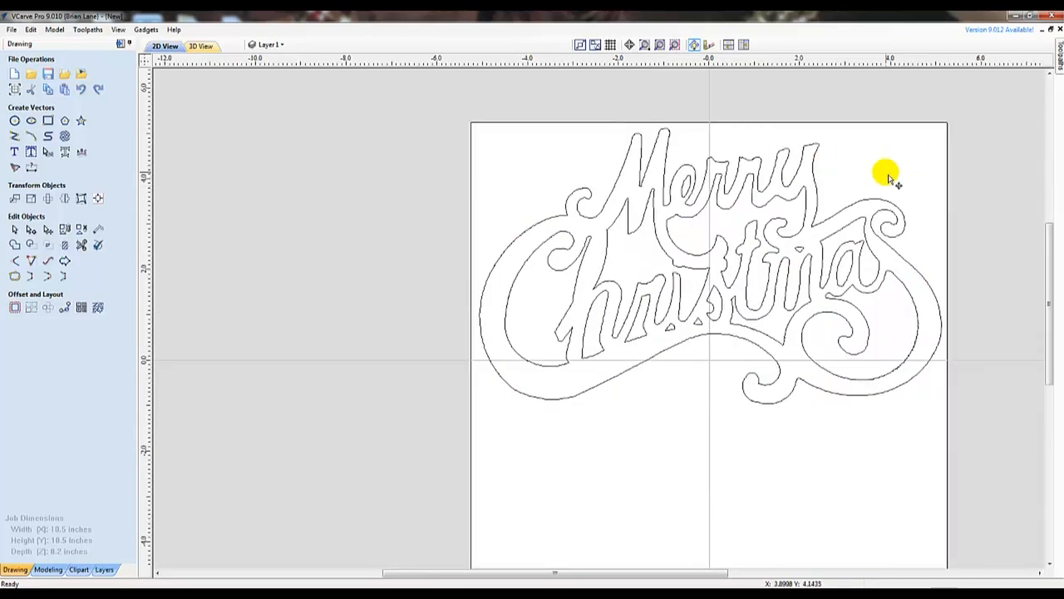
pyautogui.moveTo(1056, 54)
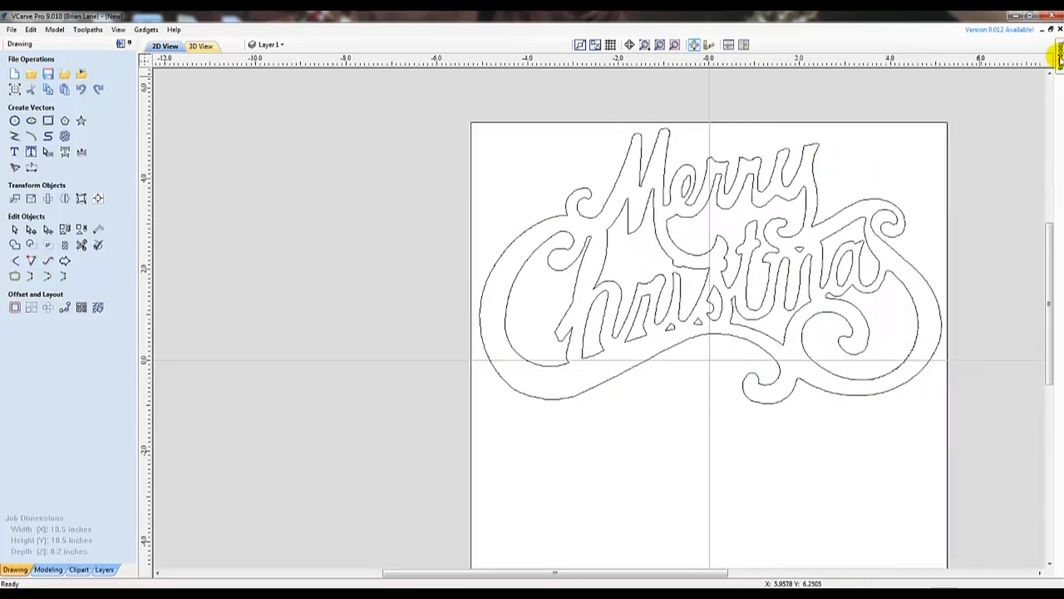
pyautogui.click(1060, 52)
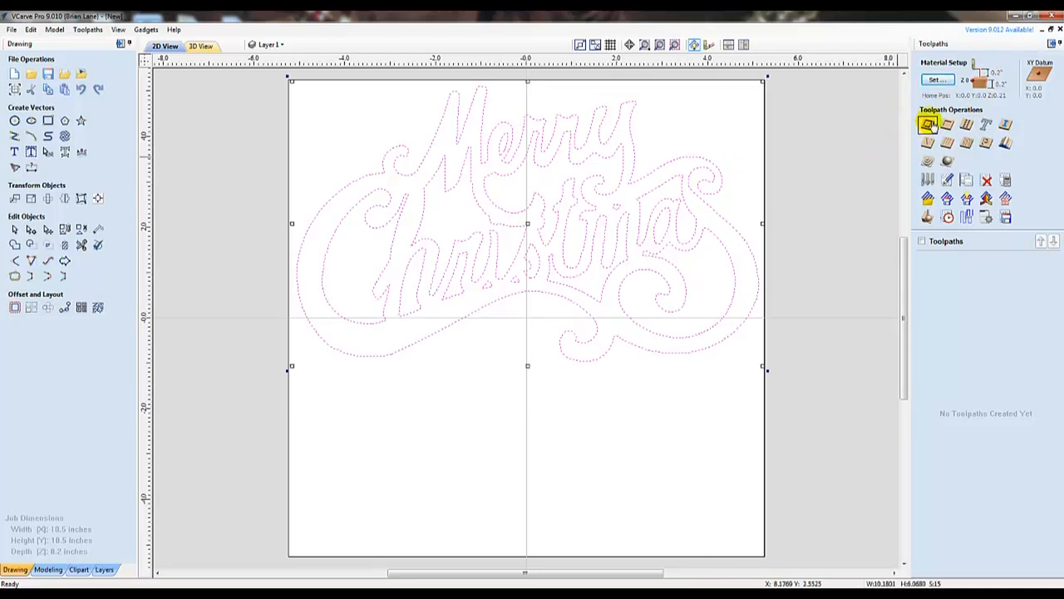
pyautogui.click(929, 124)
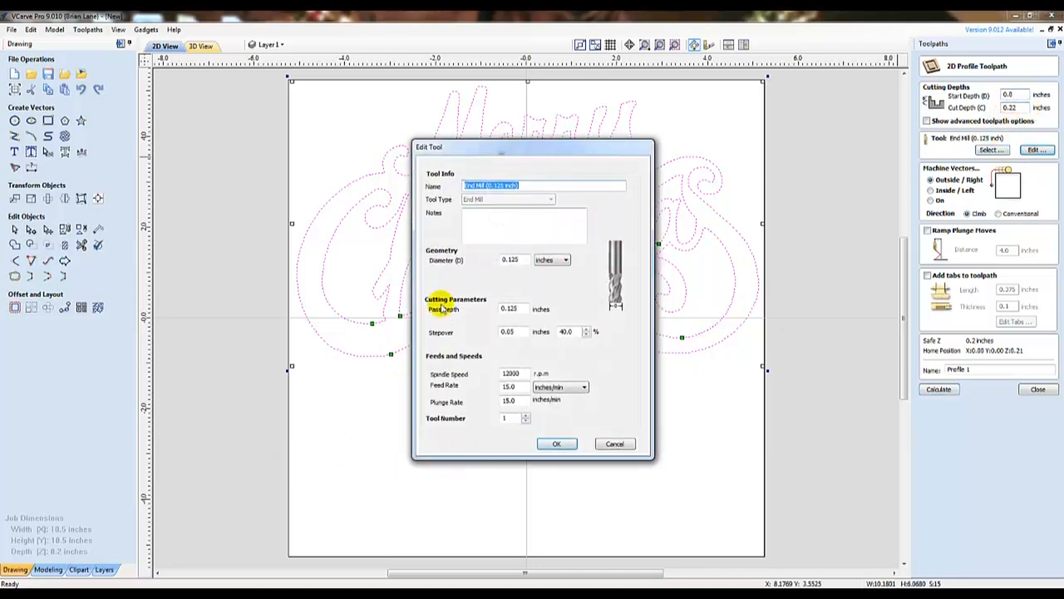
# - Choose the 0.125-inch End Mill from the Tool Database for the profile toolpath
pyautogui.click(556, 443)
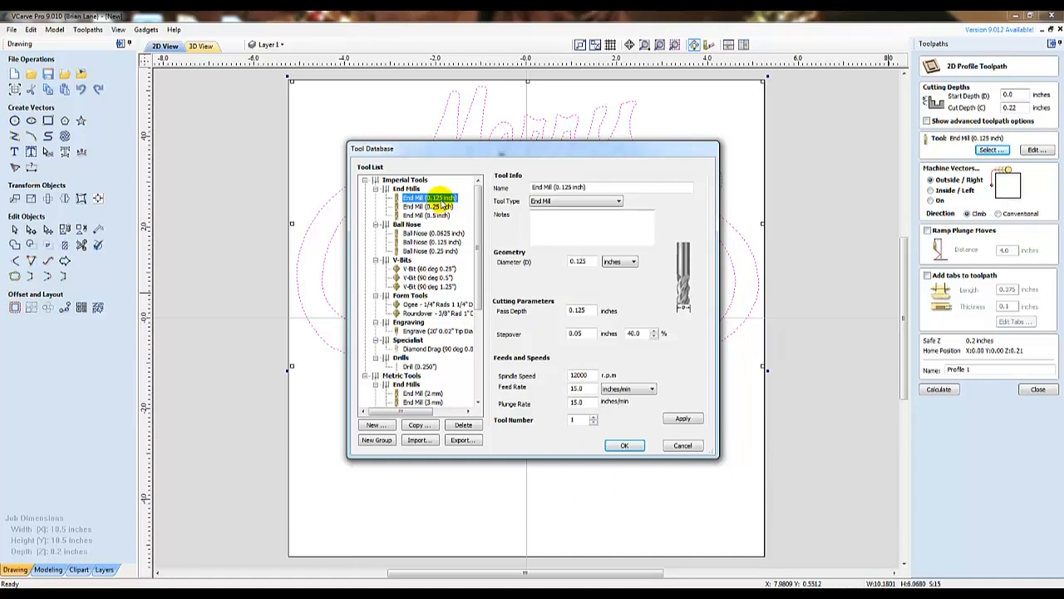
pyautogui.moveTo(602, 285)
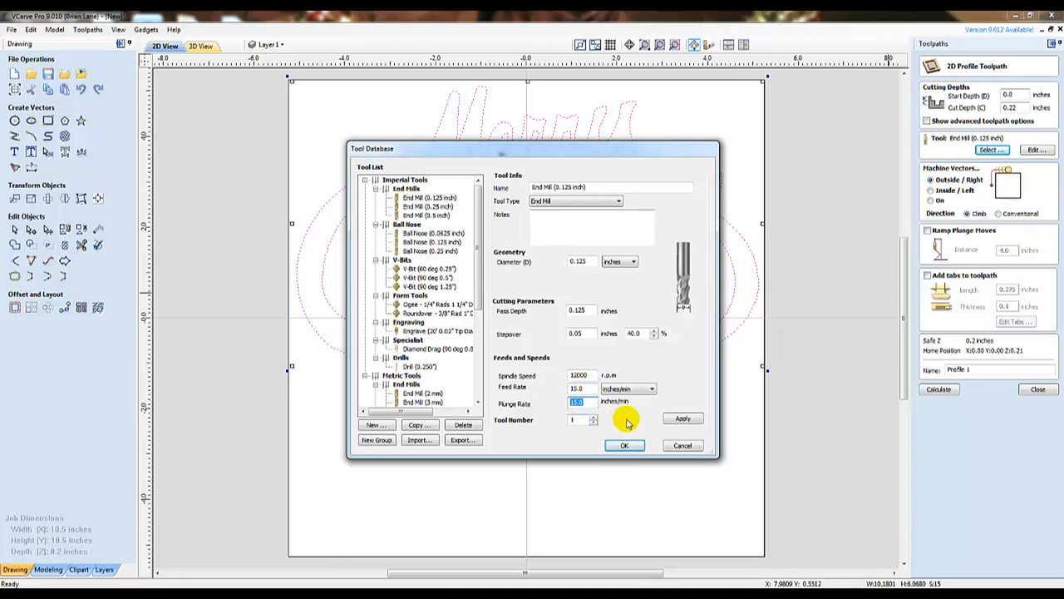
pyautogui.click(625, 444)
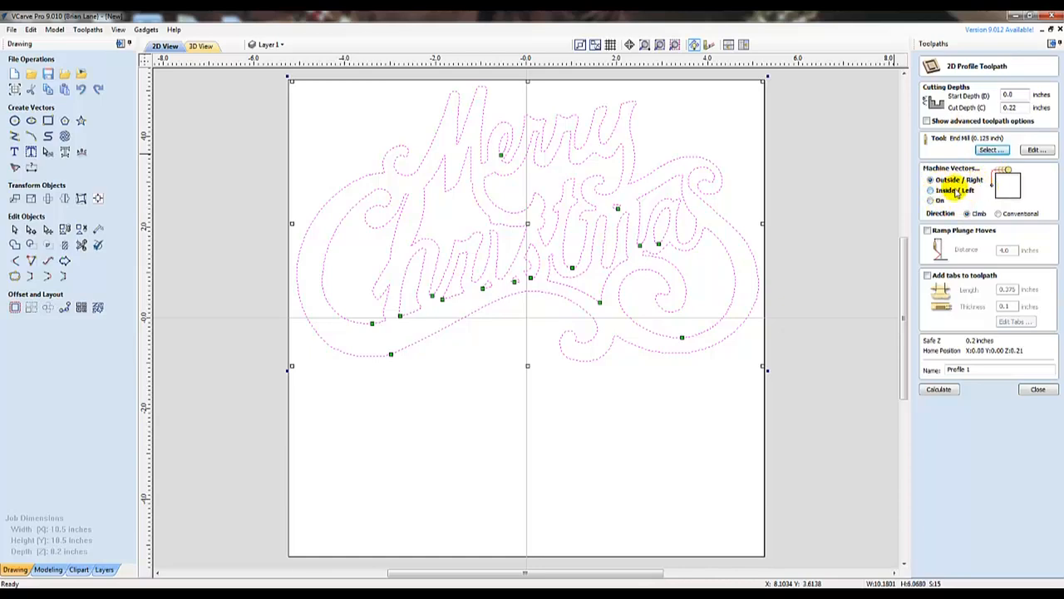
# - Enable 'Add tabs to toolpath' and add extra tabs on the Merry Christmas lettering outlines
pyautogui.click(930, 200)
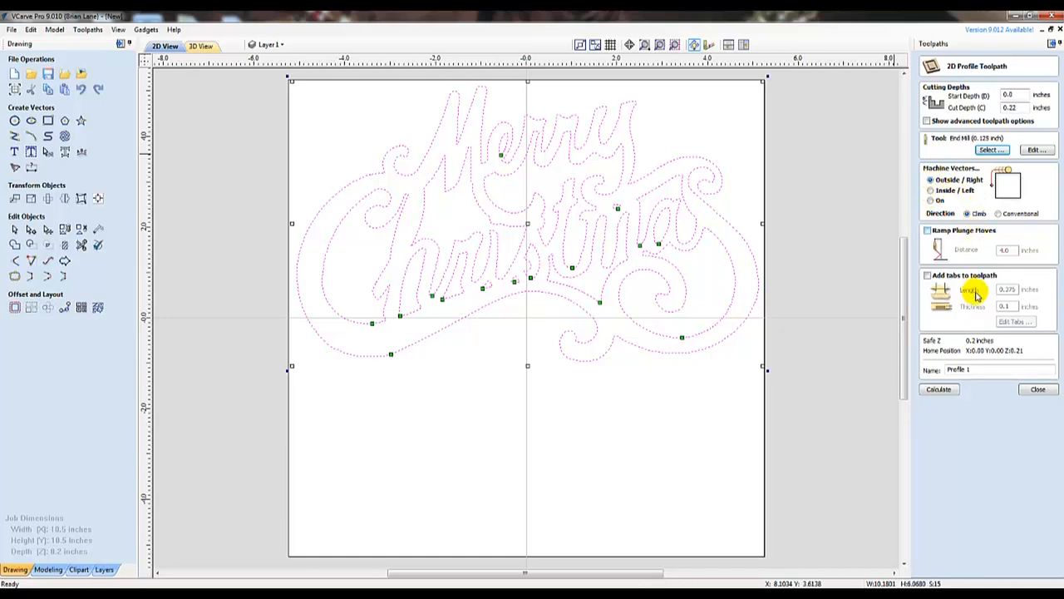
pyautogui.click(928, 275)
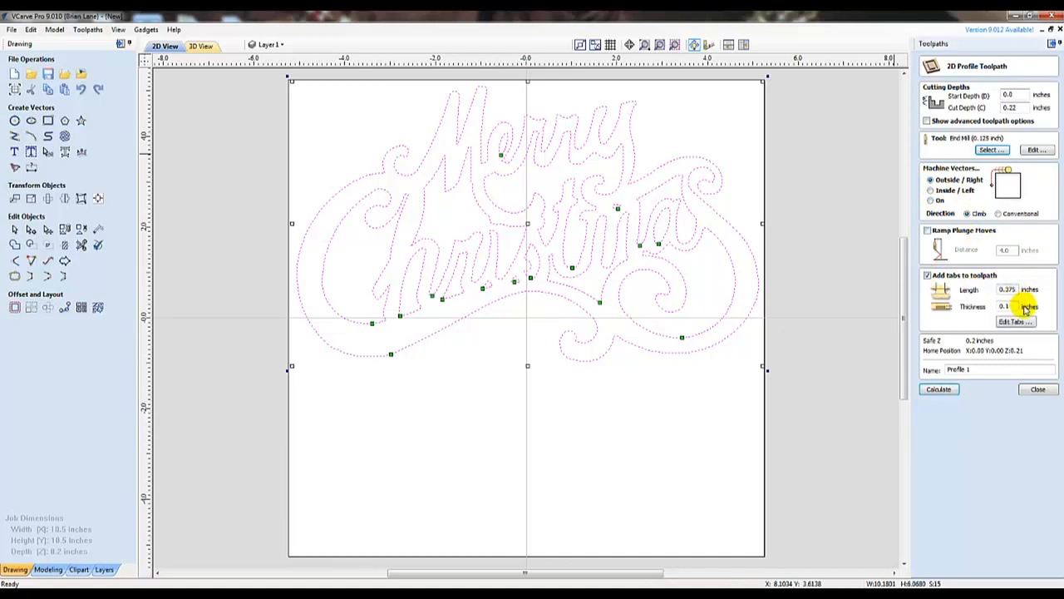
pyautogui.click(1013, 322)
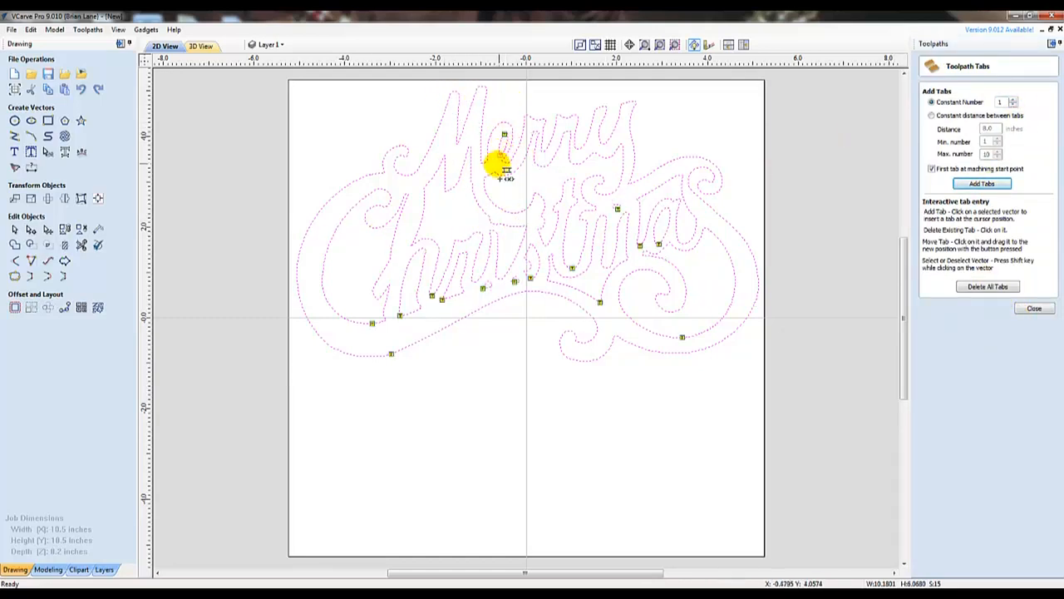
pyautogui.click(1034, 308)
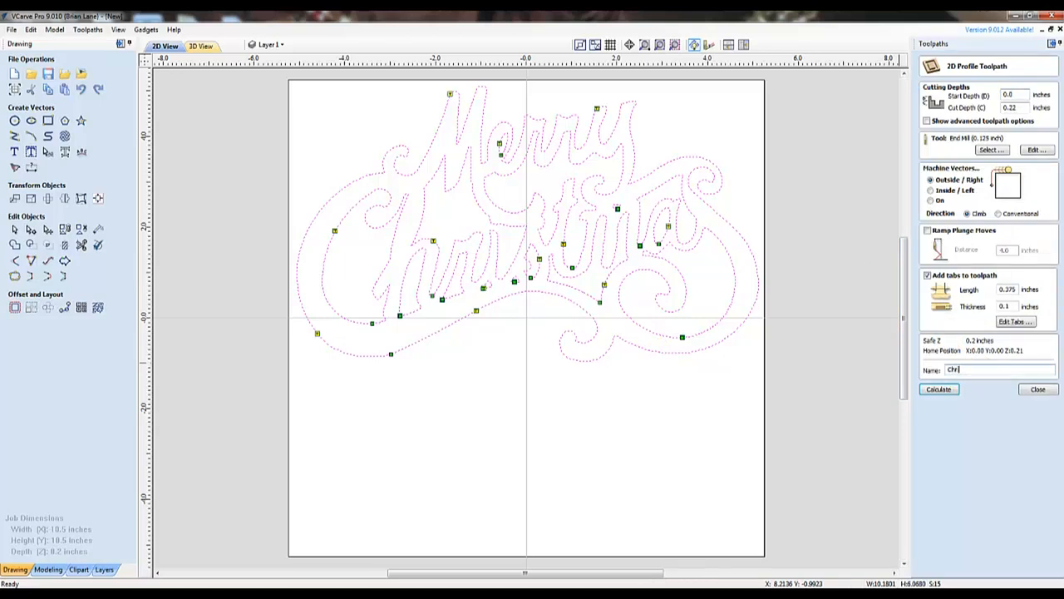
# - Name the profile toolpath 'Christmas Sign' and calculate it
pyautogui.write('istmas Sign')
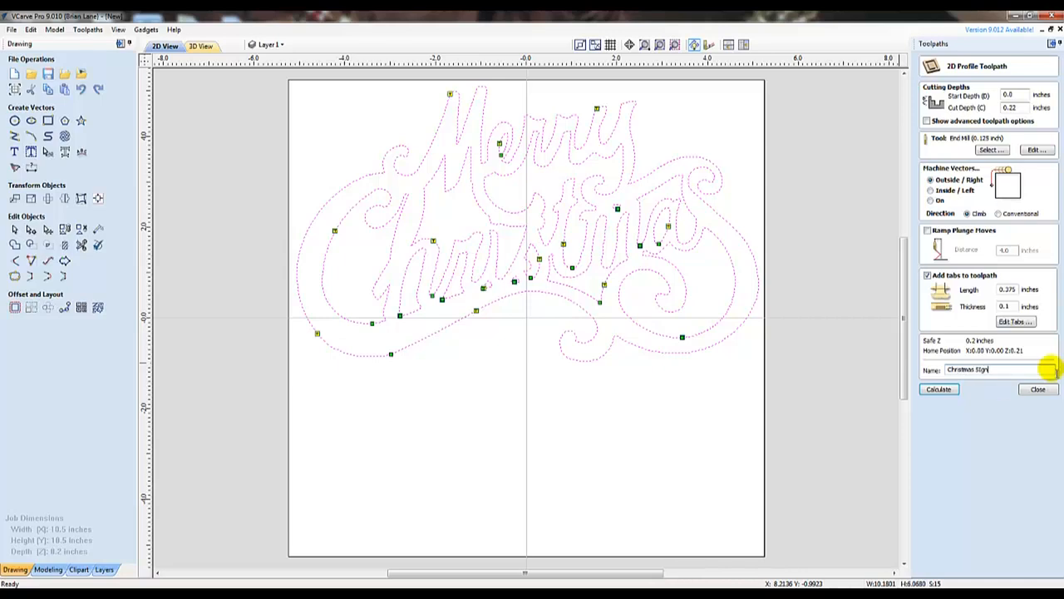
pyautogui.click(938, 390)
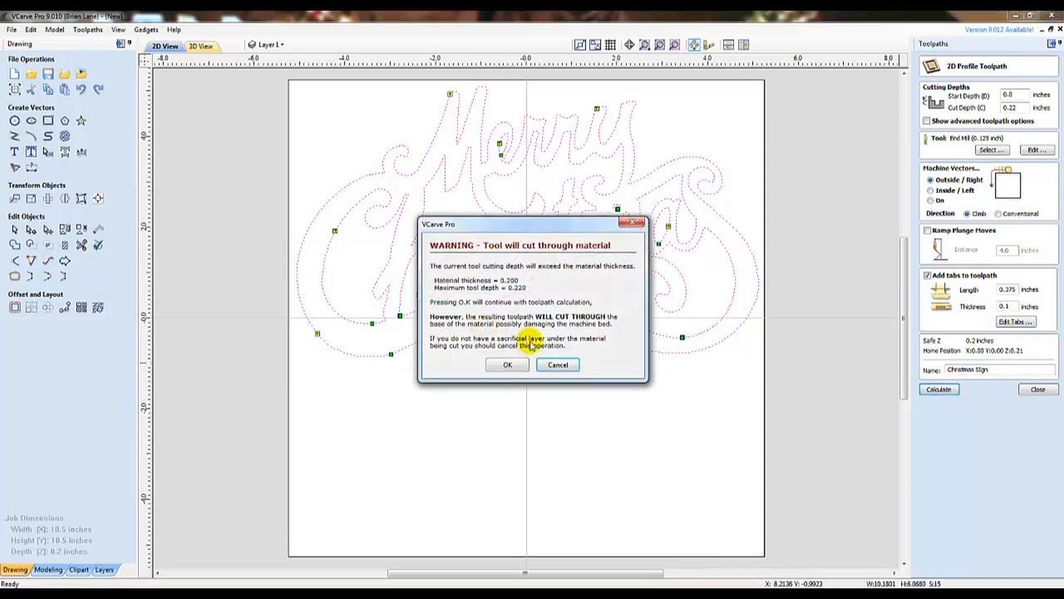
pyautogui.moveTo(636, 273)
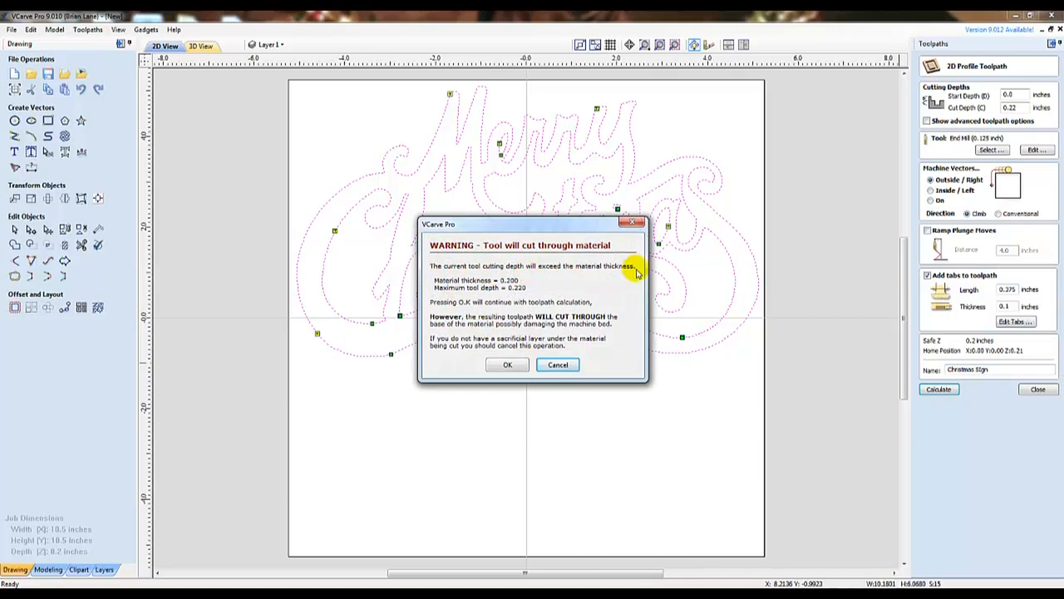
pyautogui.moveTo(486, 292)
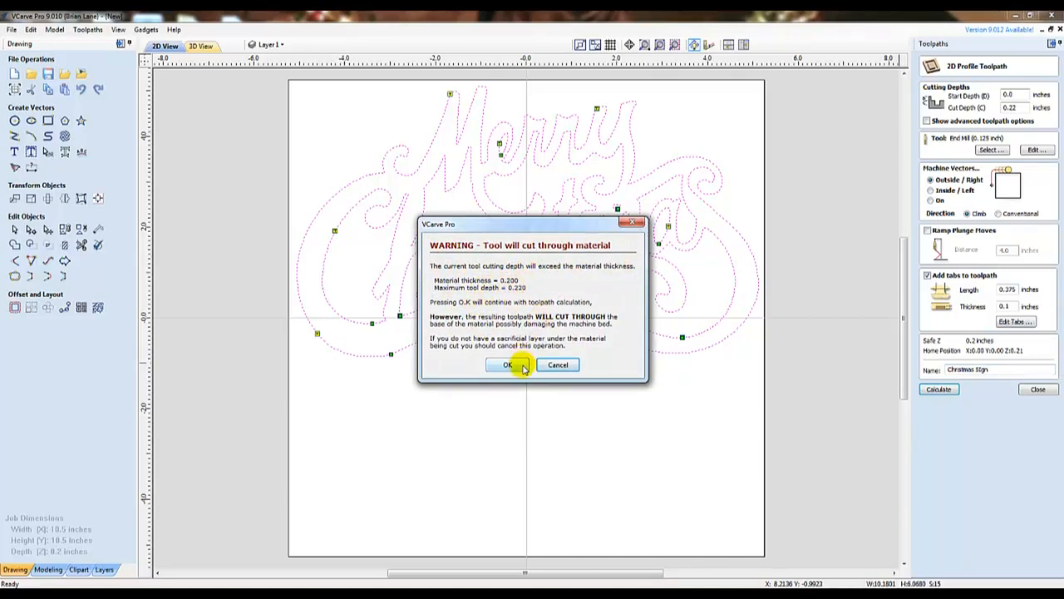
# - Accept the cut-through warning, reset and preview all toolpaths, and zoom the 3D view
pyautogui.click(508, 364)
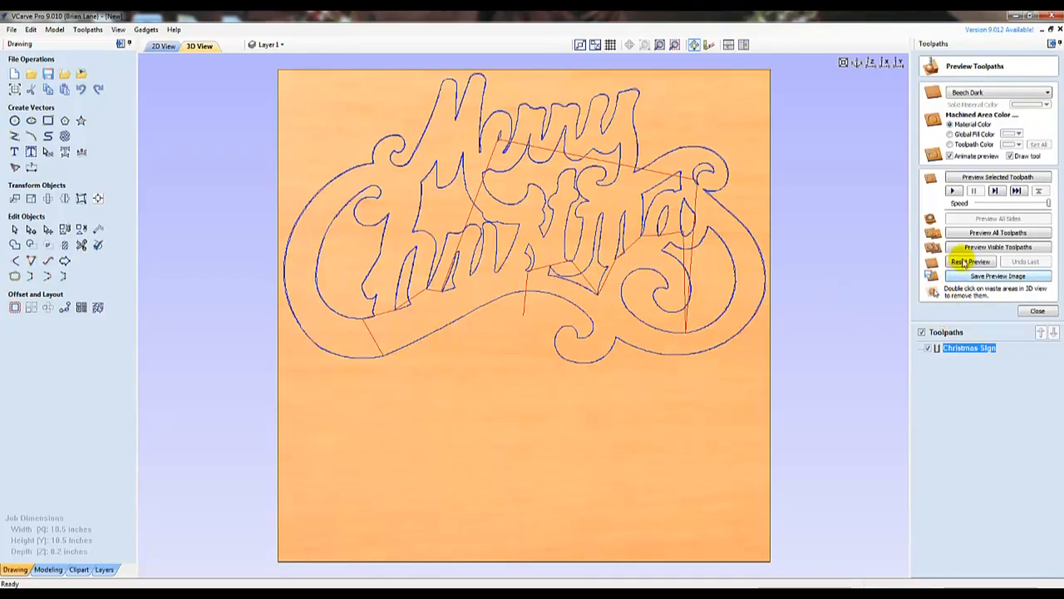
pyautogui.click(998, 232)
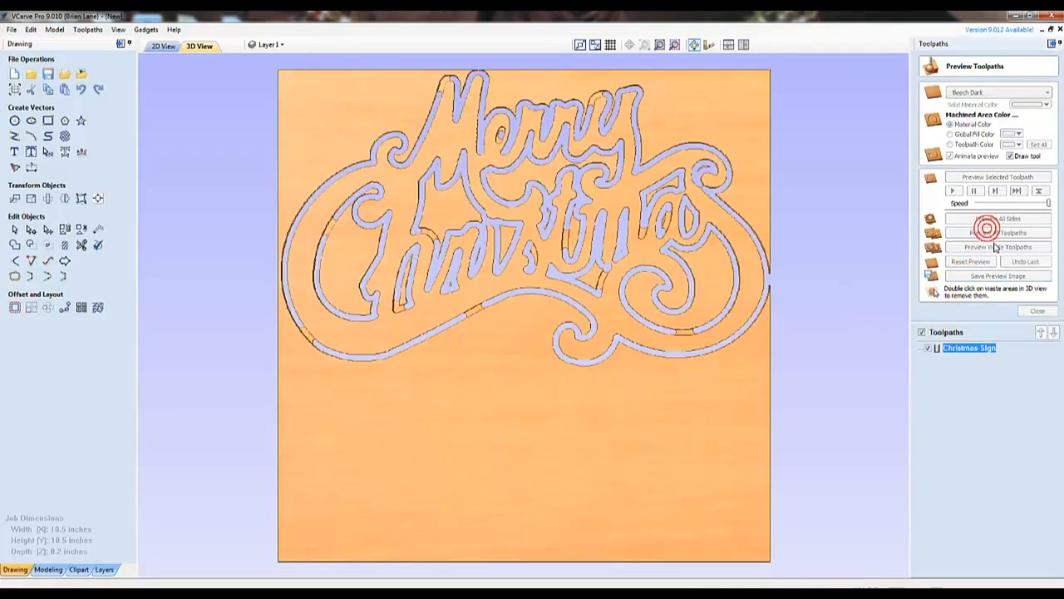
pyautogui.click(998, 232)
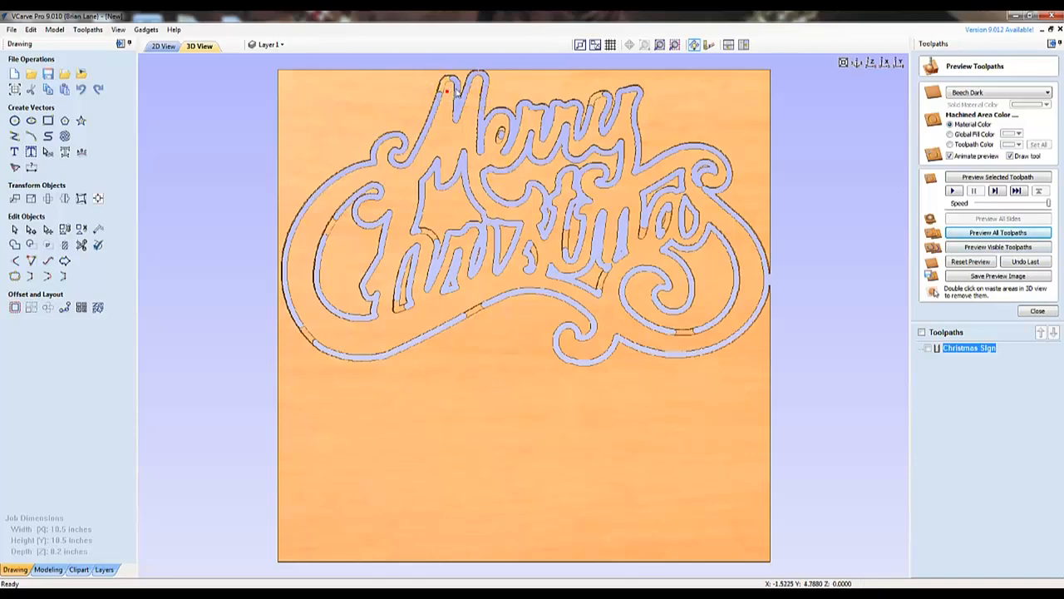
pyautogui.scroll(3)
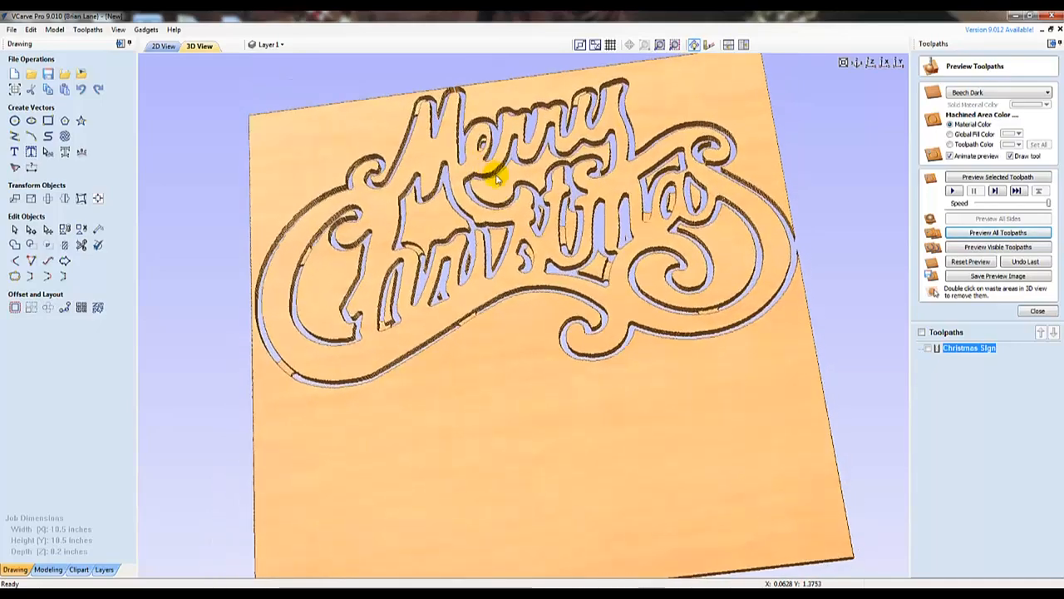
pyautogui.scroll(3)
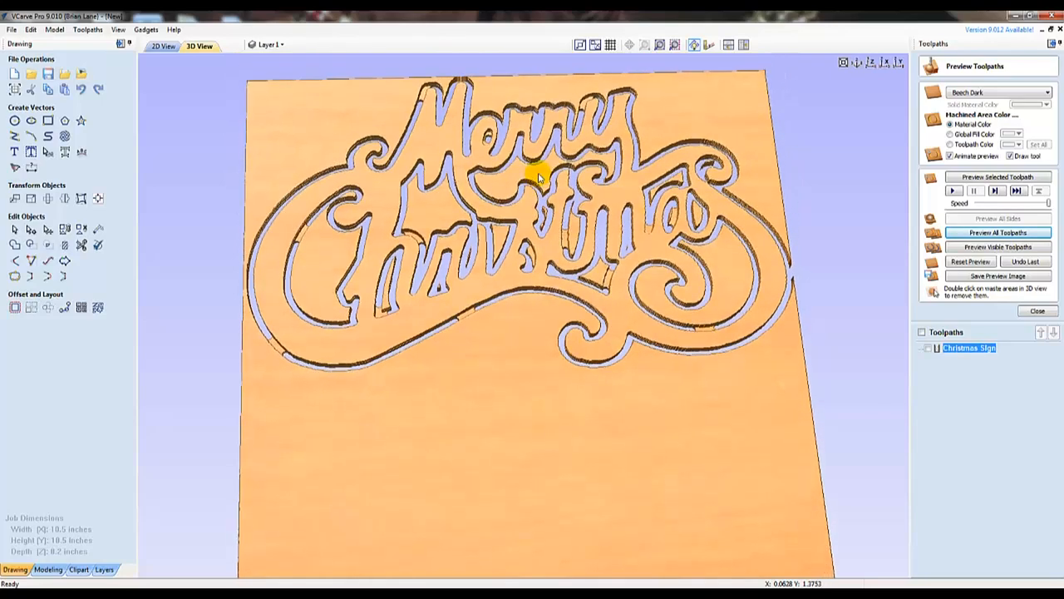
# - Return to the 2D view and open Edit > Job Size and Position
pyautogui.click(164, 46)
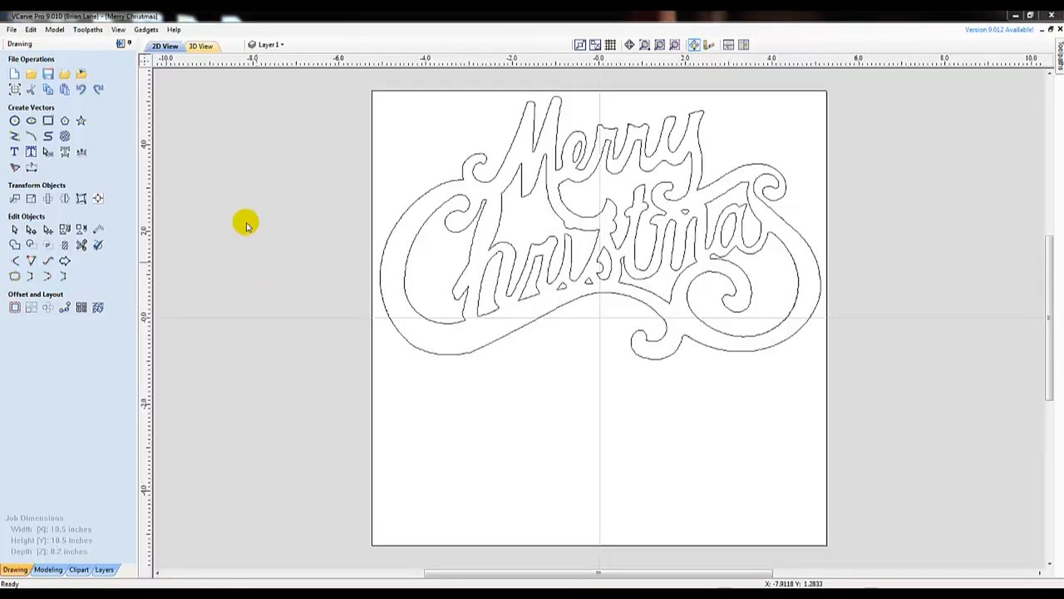
pyautogui.click(30, 29)
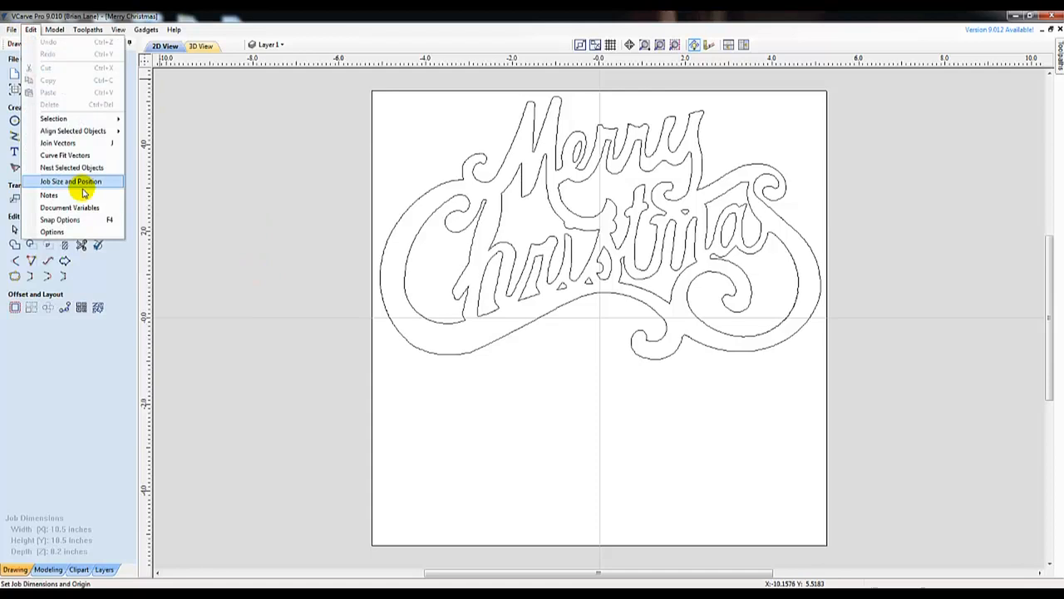
pyautogui.moveTo(87, 183)
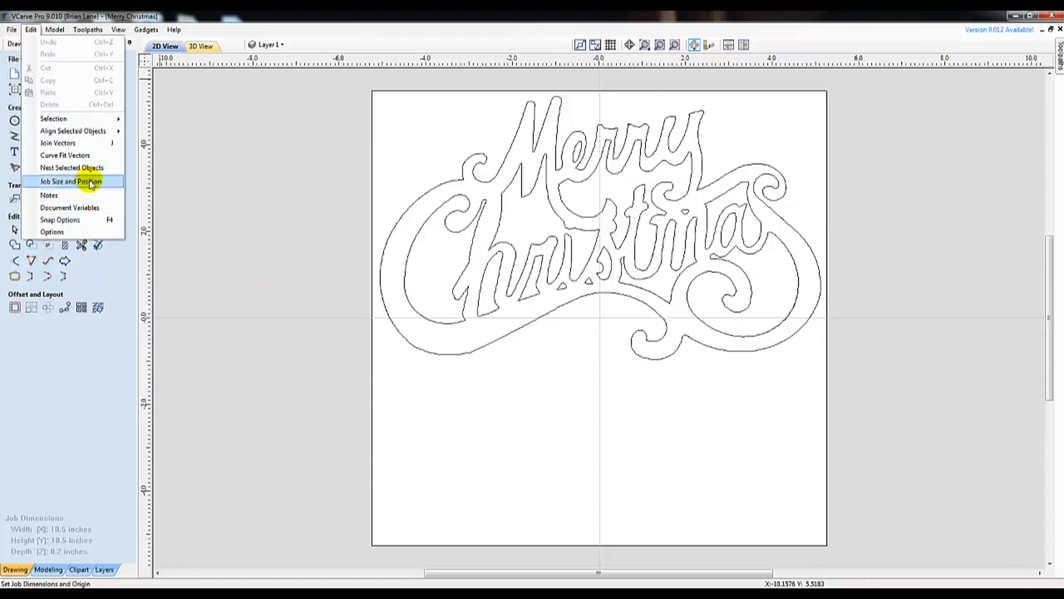
pyautogui.click(70, 181)
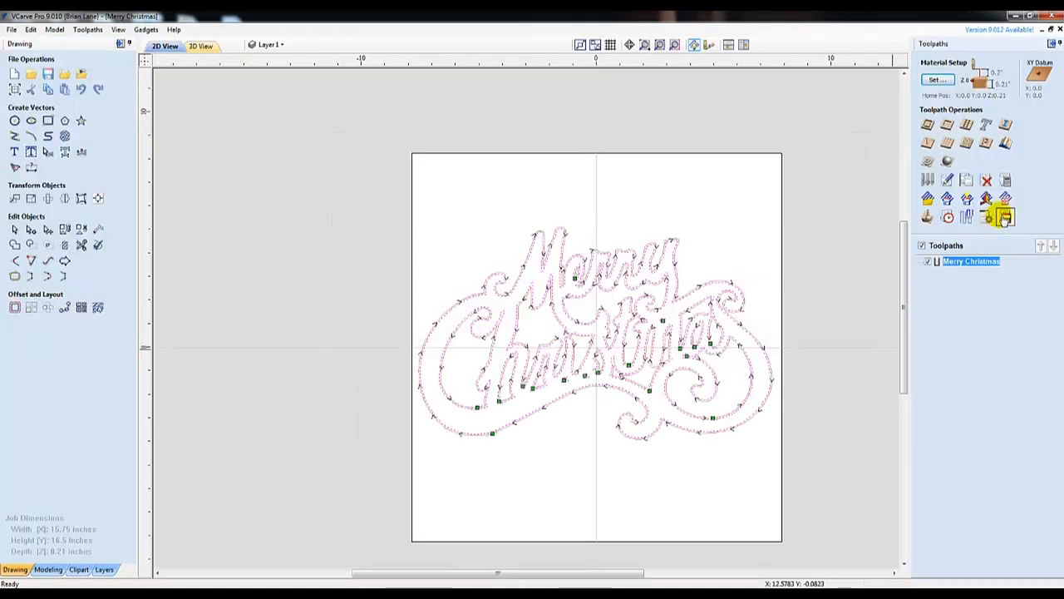
pyautogui.moveTo(1007, 216)
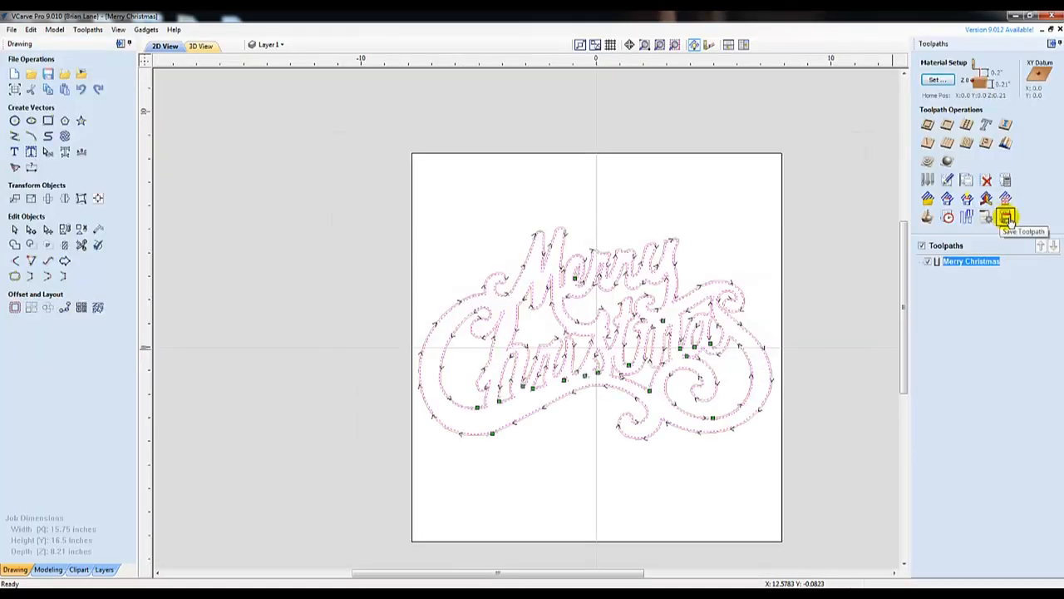
# - Save the toolpath as Merry Christmas.gcode with the Grbl (inch) post processor
pyautogui.click(1007, 217)
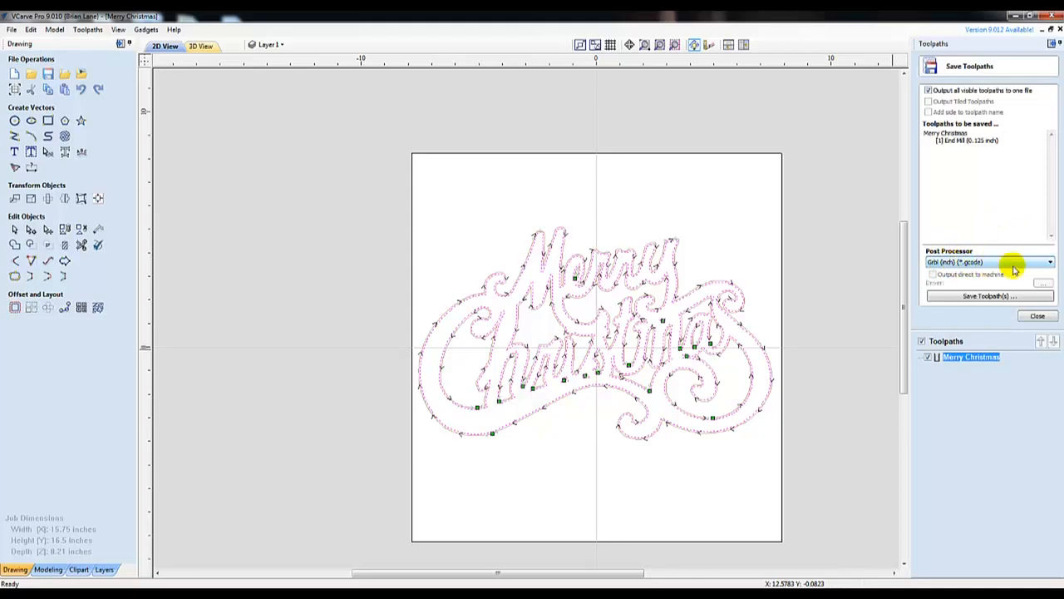
pyautogui.click(1050, 262)
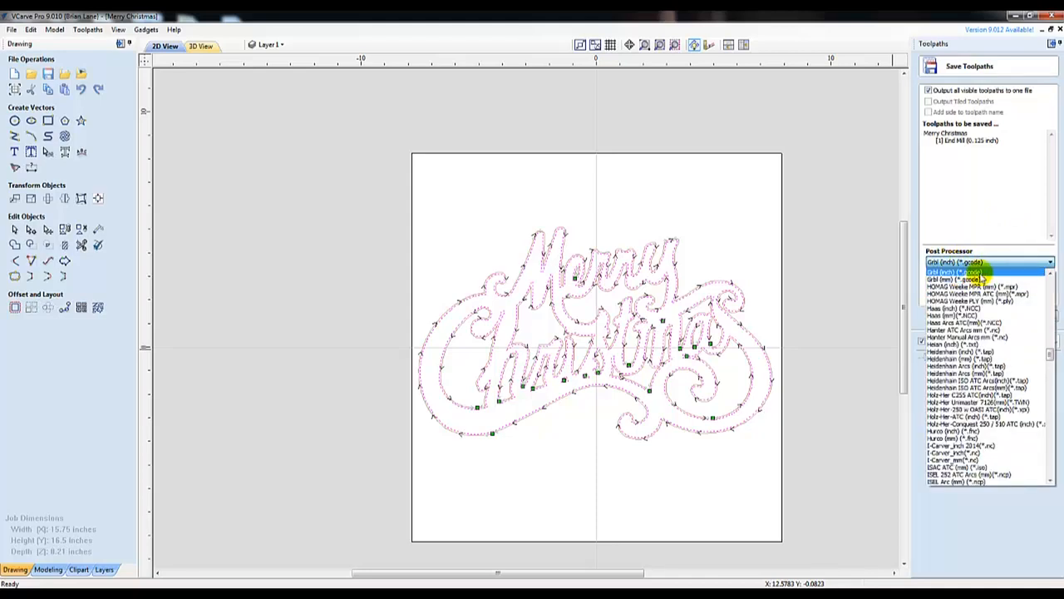
pyautogui.click(955, 272)
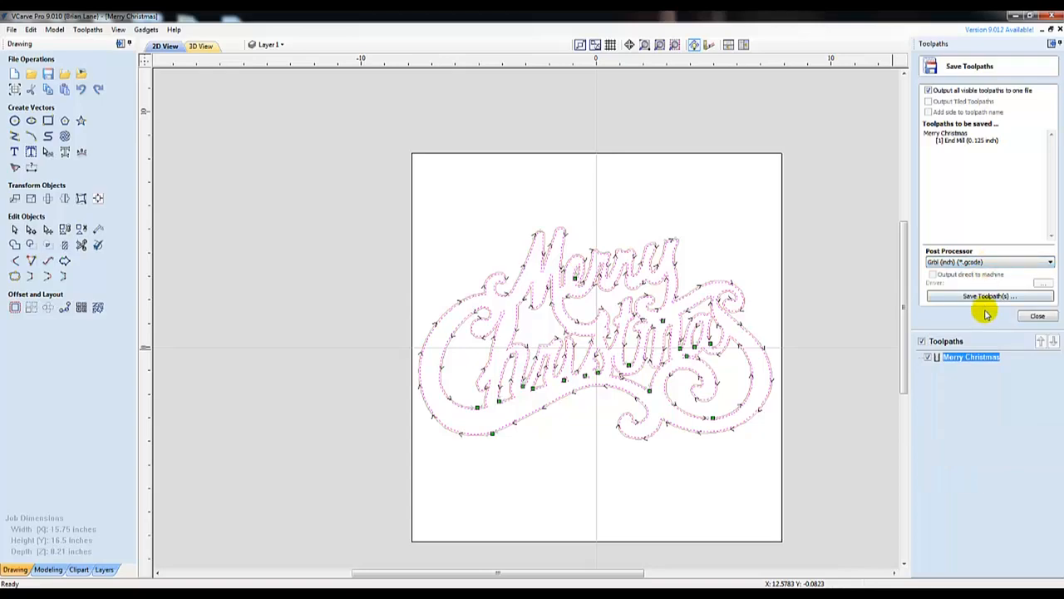
pyautogui.click(988, 296)
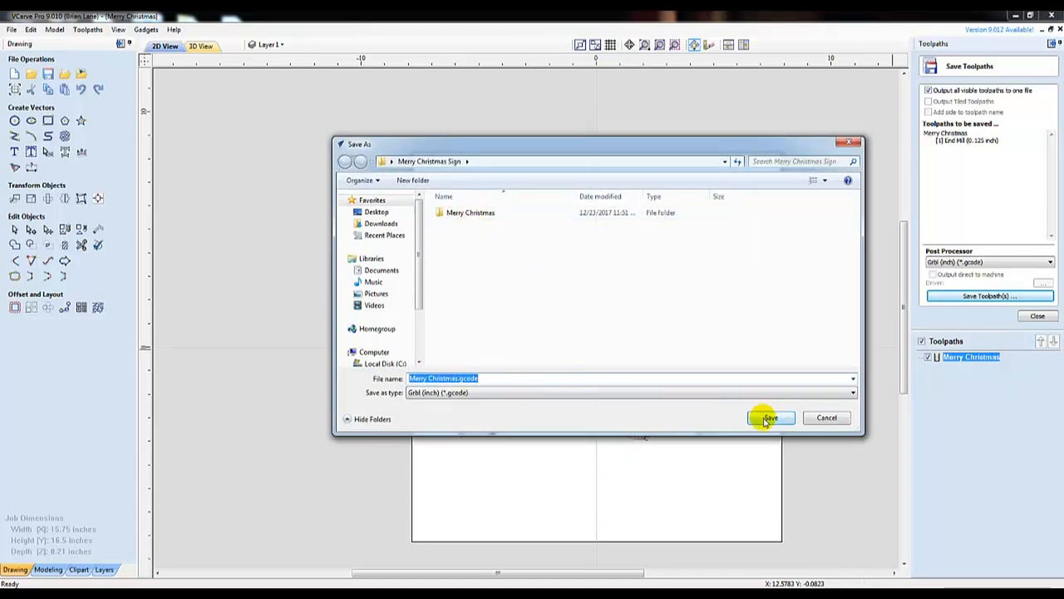
pyautogui.click(768, 417)
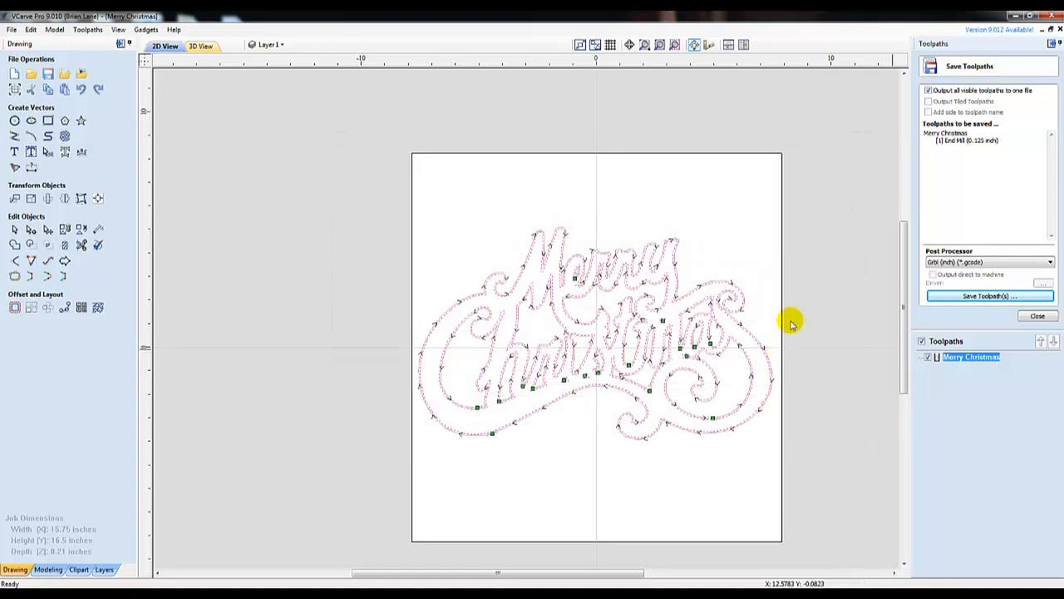
pyautogui.moveTo(780, 312)
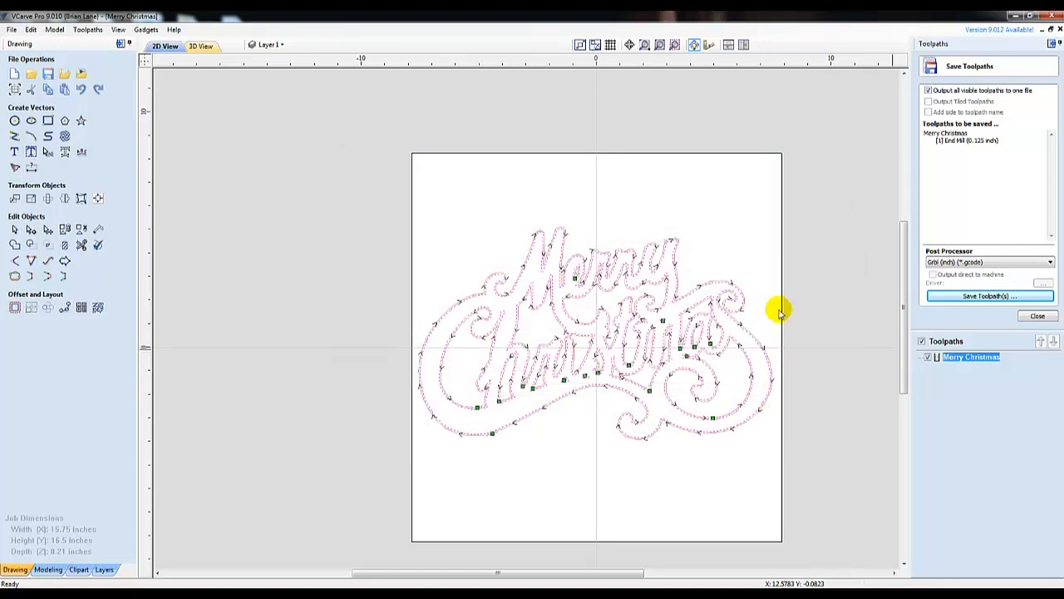